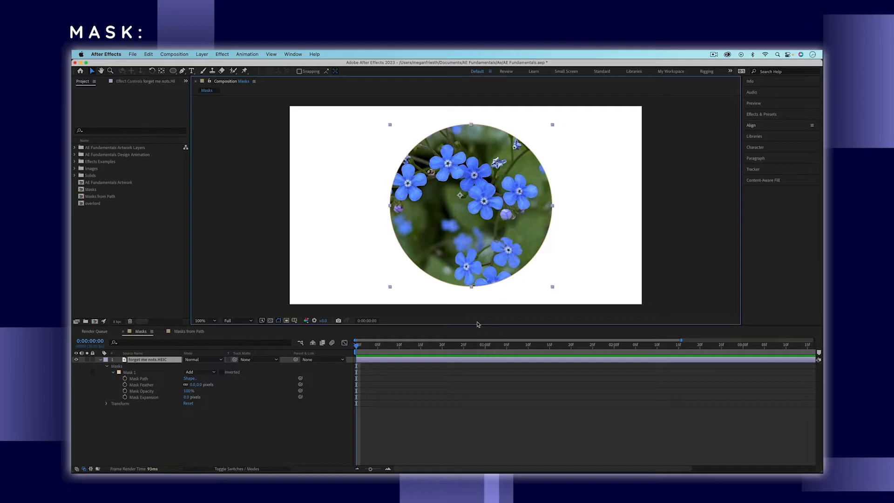
# - Set track mattes: Matte text for the design, bamboo as the text's luma matte
pyautogui.moveTo(470, 206); pyautogui.dragTo(390, 205)
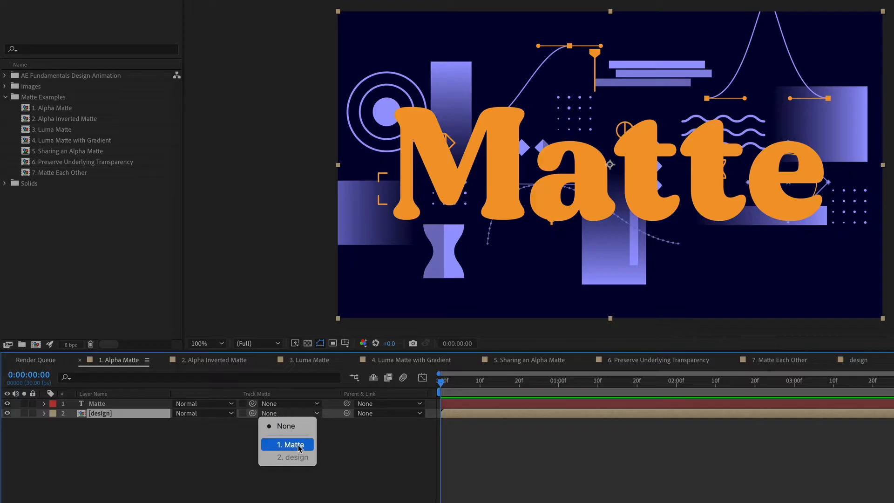
pyautogui.click(310, 360)
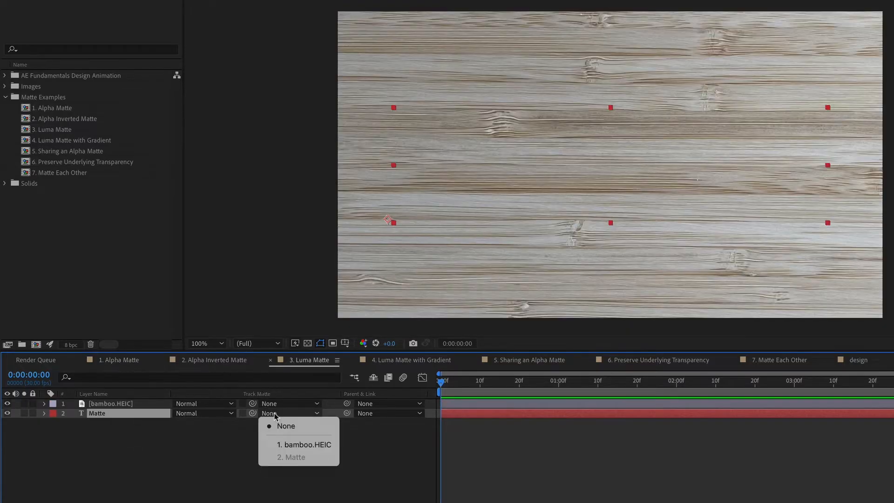
pyautogui.click(304, 445)
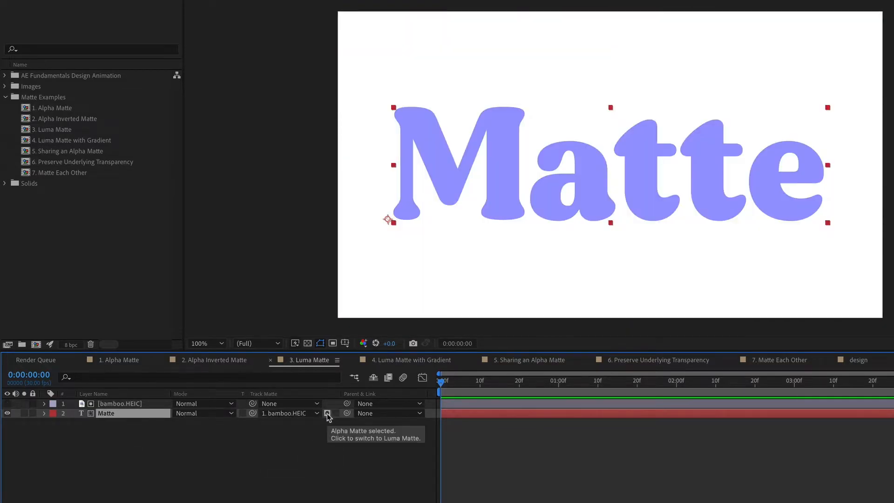
pyautogui.click(489, 330)
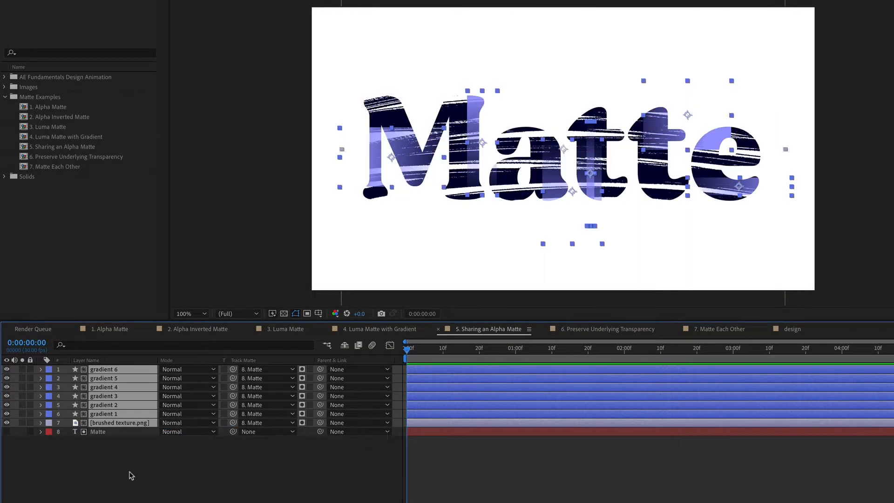
# - Step through the other example compositions, ending on Luma Matte with Gradient
pyautogui.click(720, 328)
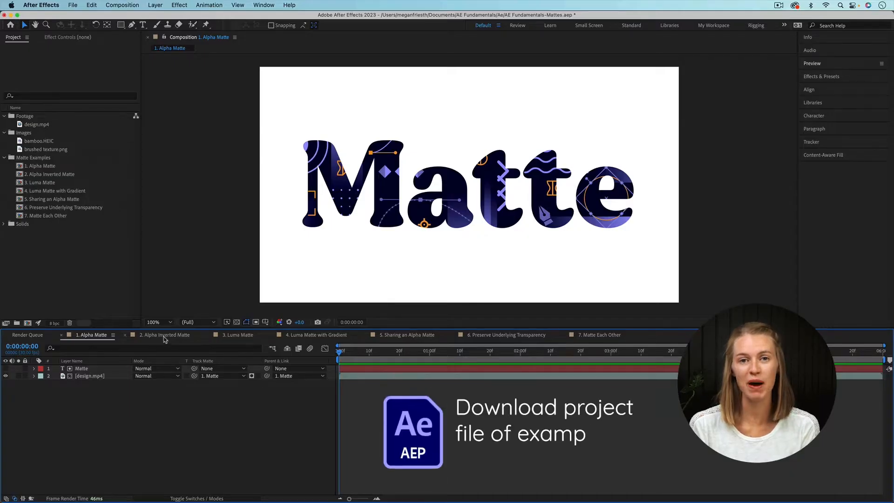
pyautogui.click(238, 335)
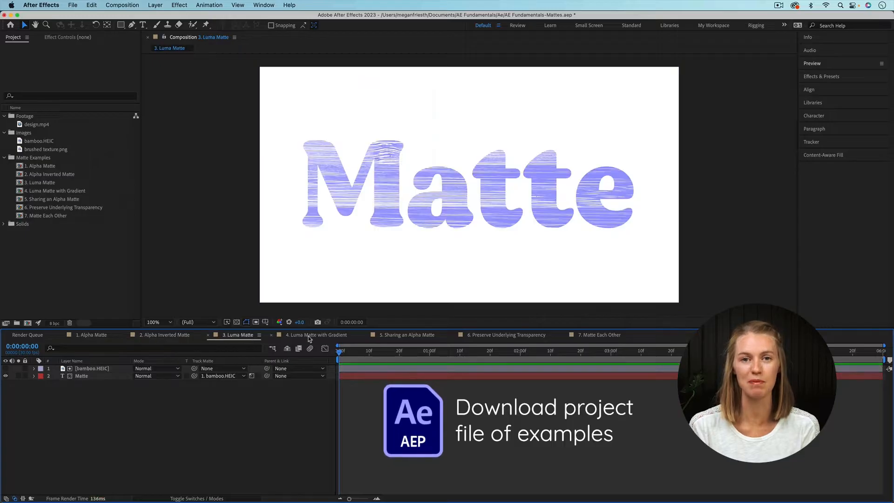
pyautogui.click(503, 335)
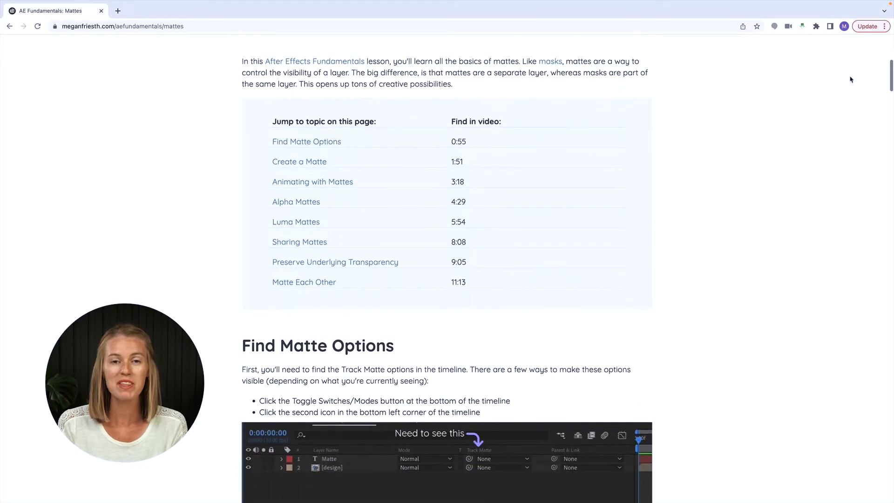
# - Scroll the mattes lesson page down to the Find Matte Options section
pyautogui.scroll(-3)
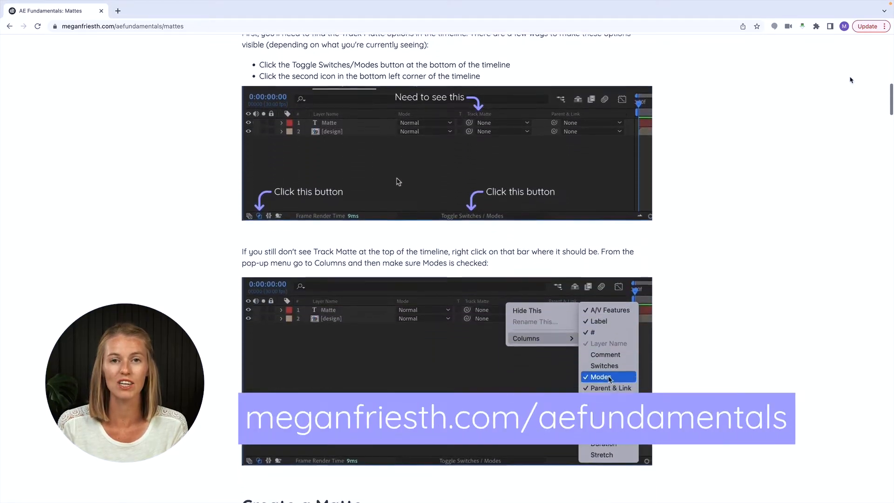
pyautogui.scroll(-3)
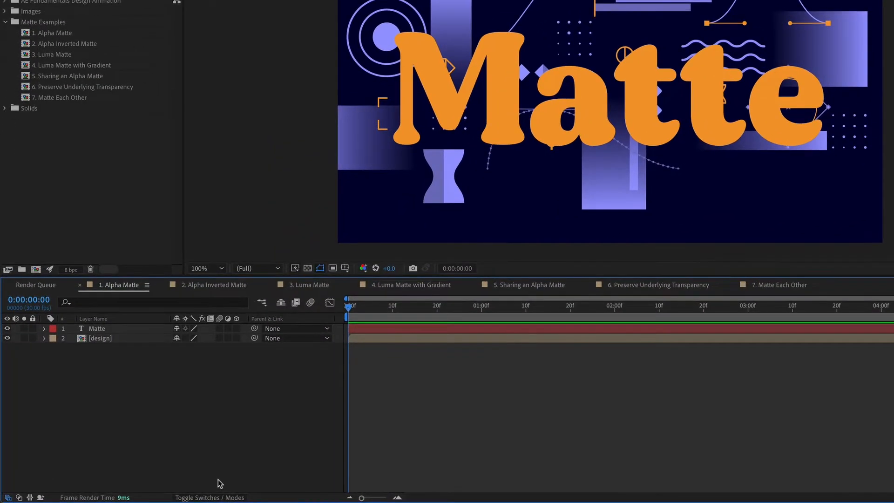
# - Toggle Switches/Modes and enable the Modes column to reveal Track Matte settings
pyautogui.click(209, 497)
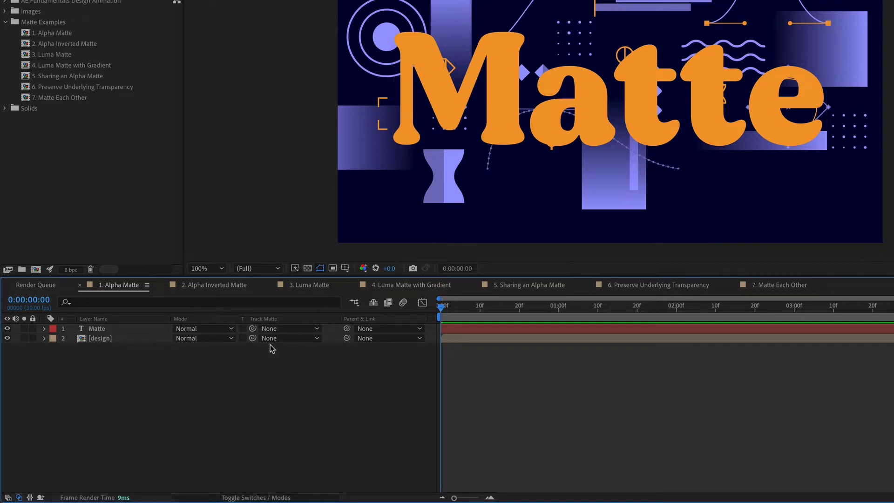
pyautogui.moveTo(10, 494)
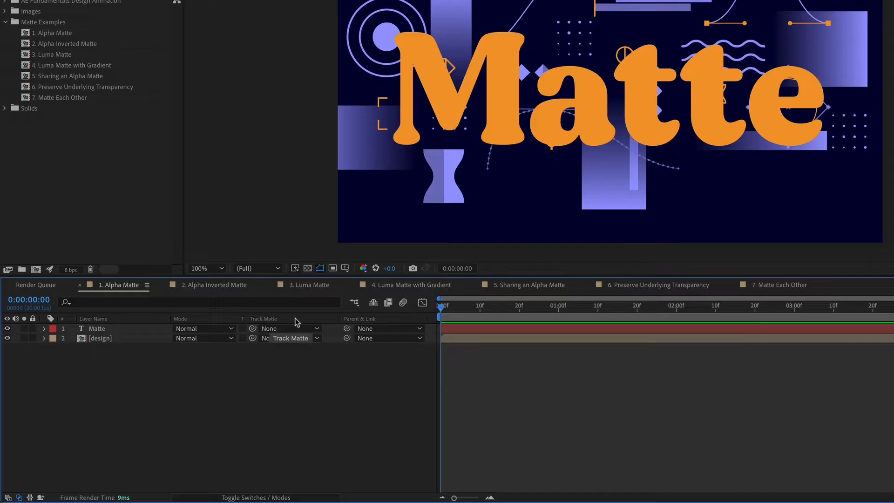
pyautogui.rightClick(264, 319)
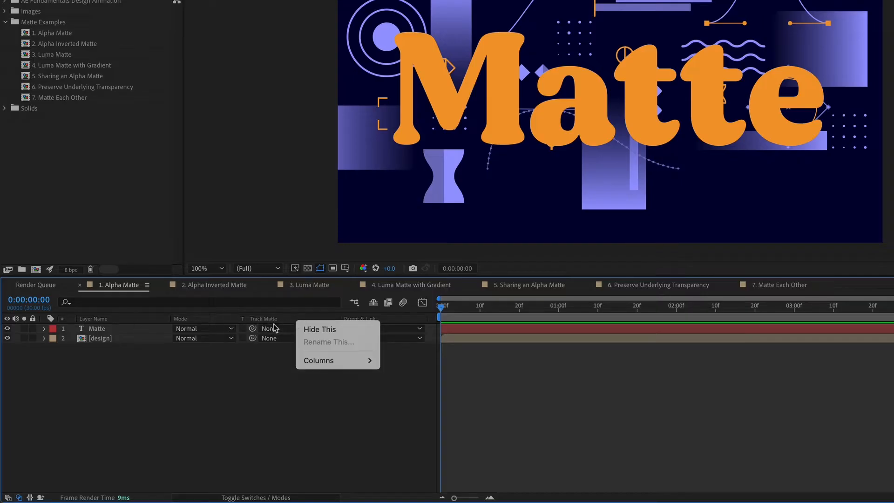
pyautogui.click(318, 360)
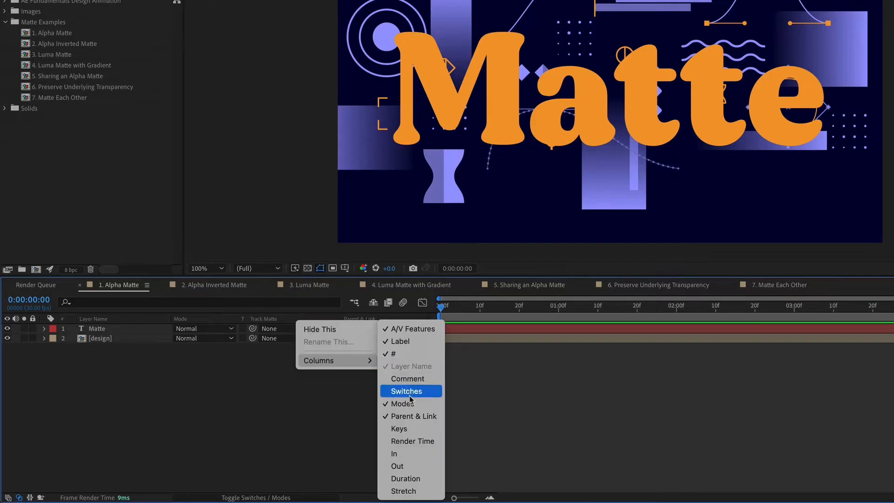
pyautogui.moveTo(402, 404)
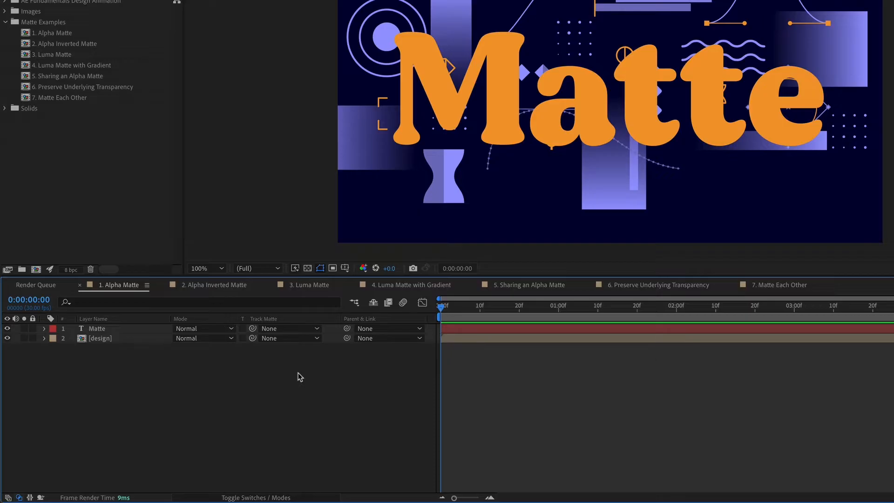
pyautogui.moveTo(275, 380)
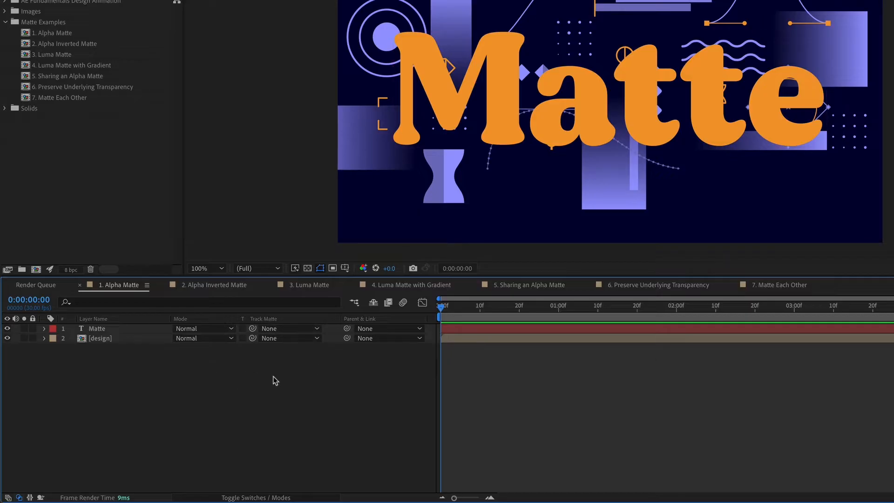
pyautogui.moveTo(268, 380)
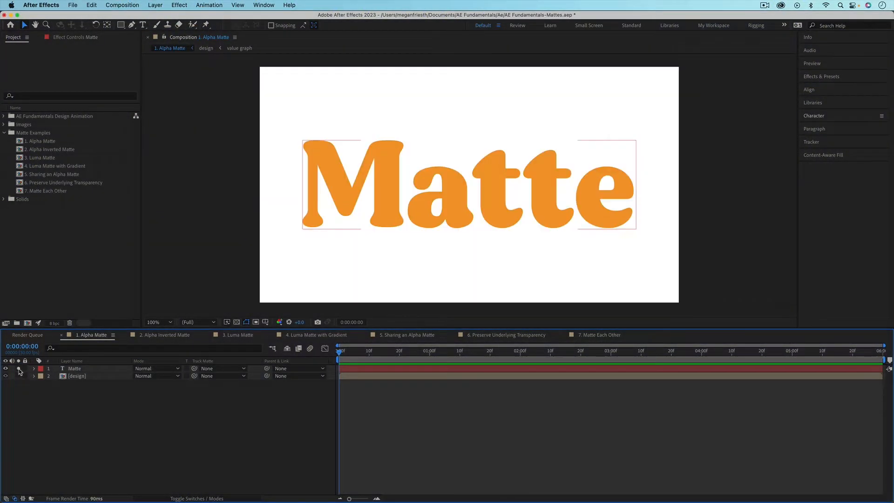
# - Preview the design precomp, then set the design layer's Track Matte to 1. Matte
pyautogui.click(6, 375)
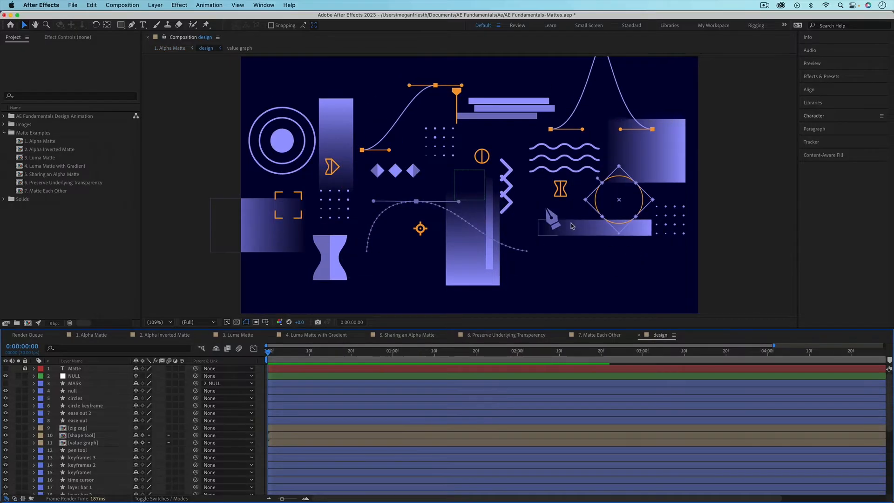
pyautogui.moveTo(477, 243)
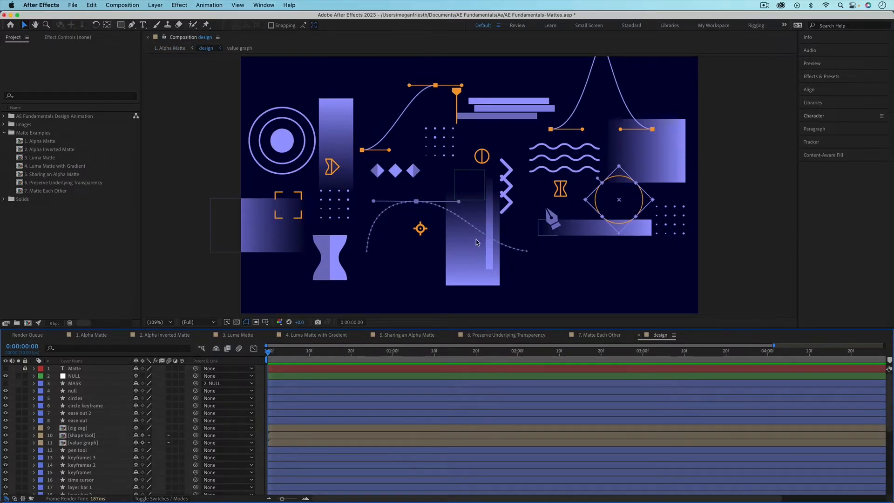
pyautogui.click(91, 334)
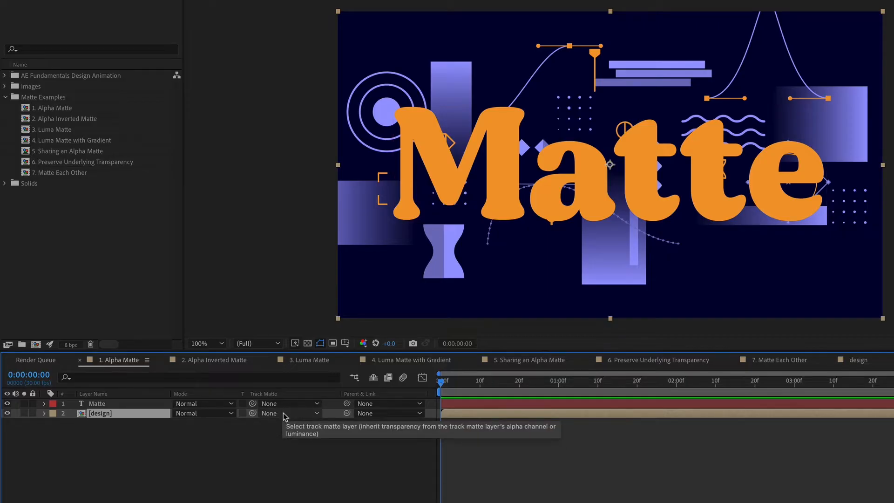
pyautogui.click(310, 413)
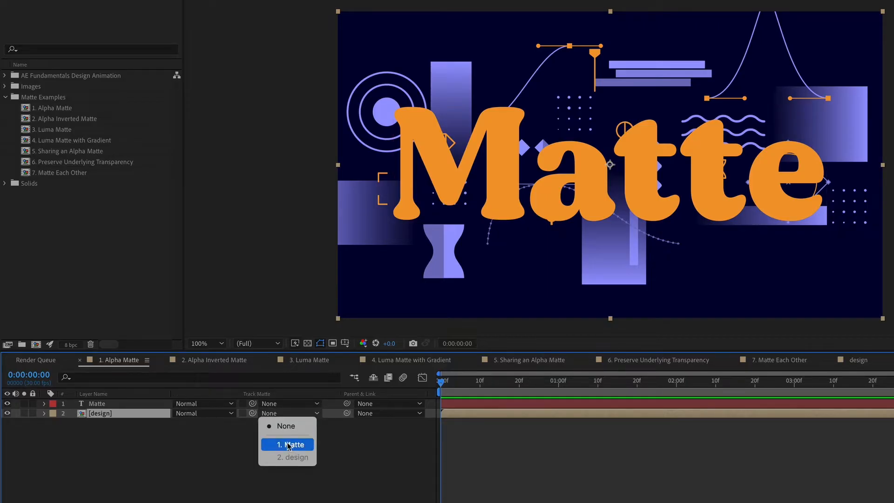
pyautogui.click(293, 444)
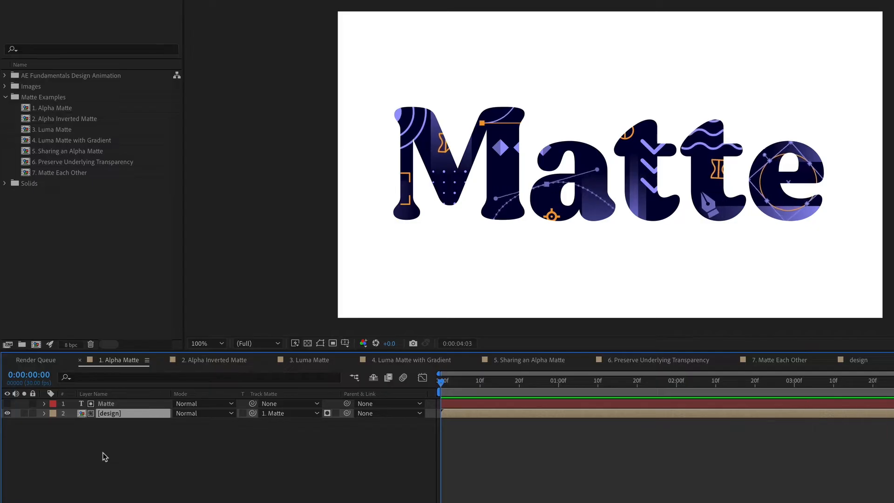
pyautogui.click(288, 413)
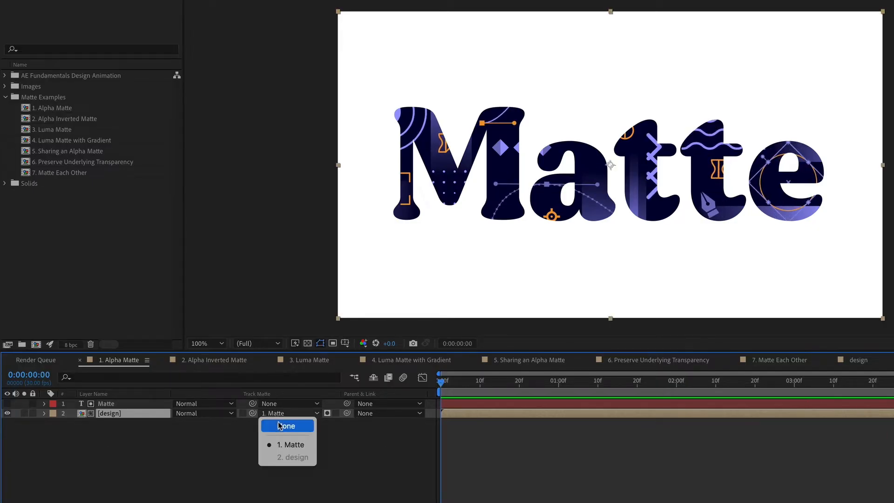
pyautogui.click(287, 426)
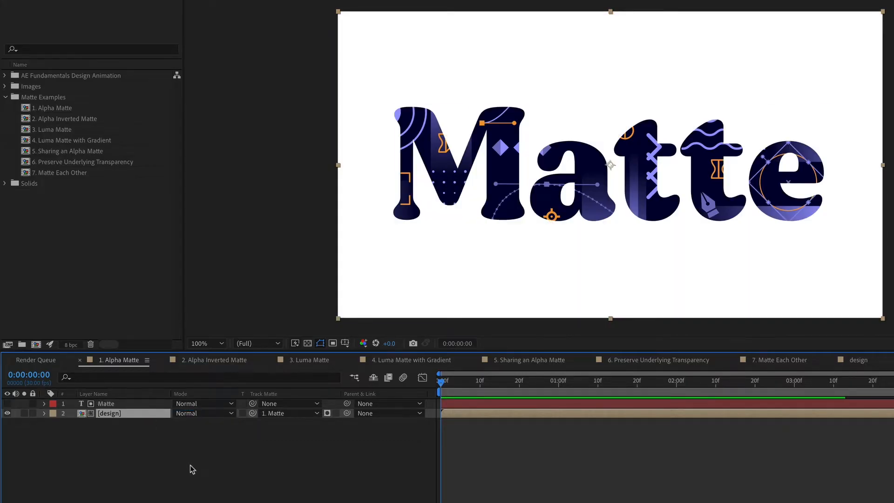
pyautogui.click(285, 413)
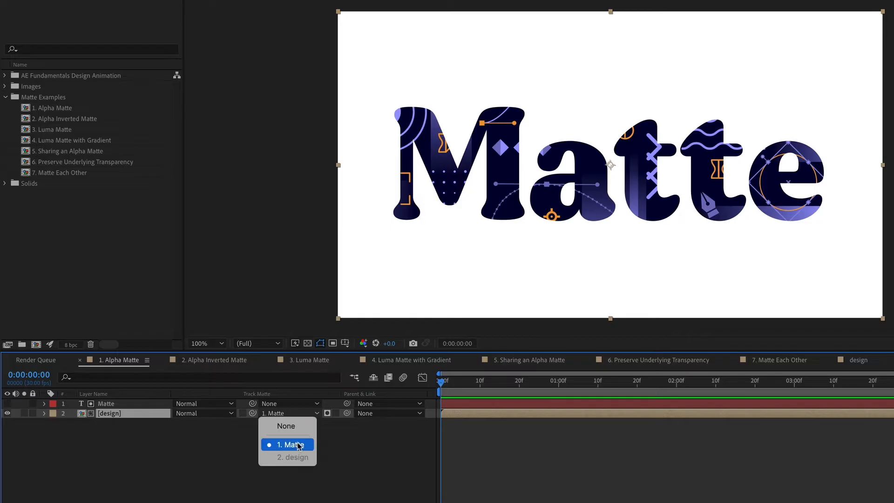
pyautogui.click(292, 445)
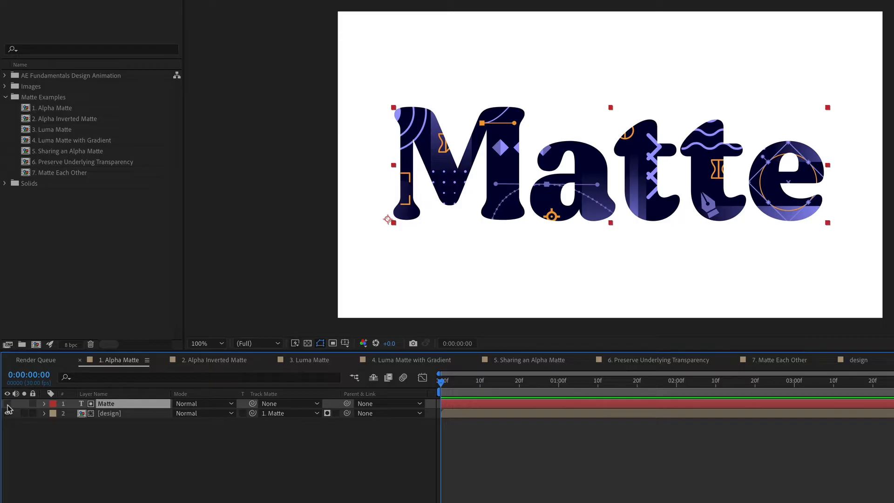
pyautogui.click(7, 413)
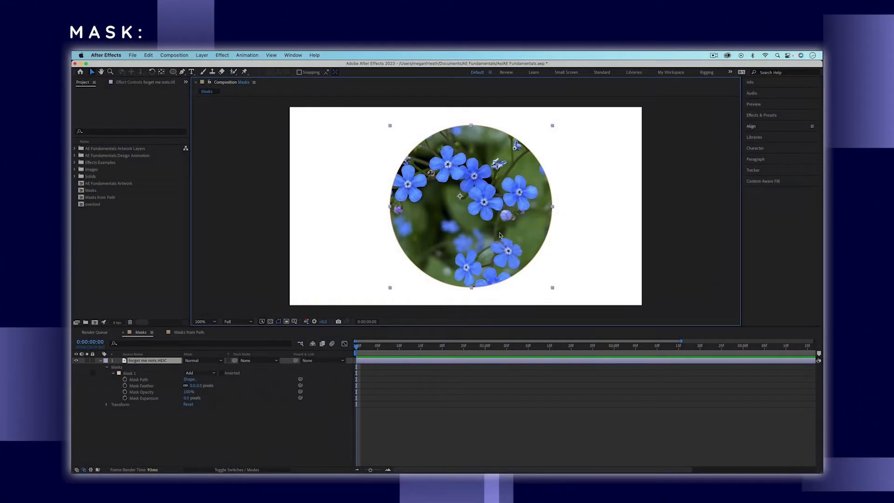
# - Select the design layer, reveal its Position, and scrub to about 0:00:00:29
pyautogui.moveTo(471, 207); pyautogui.dragTo(525, 191)
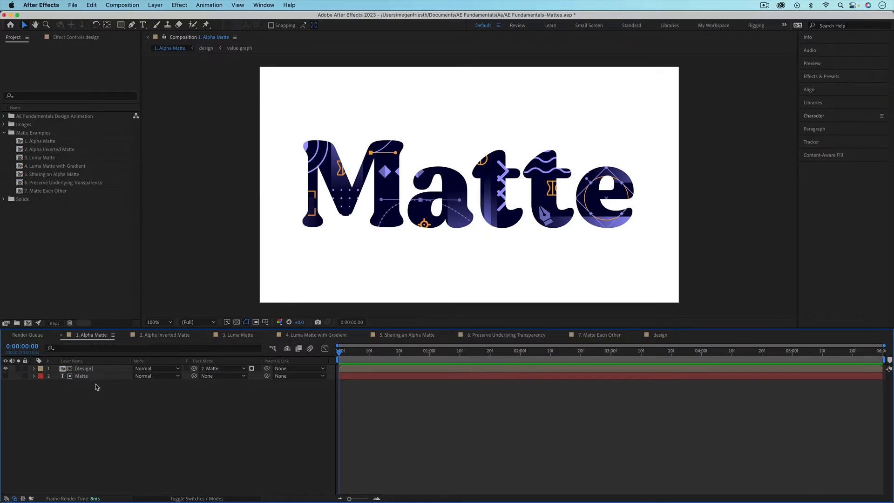
pyautogui.click(81, 375)
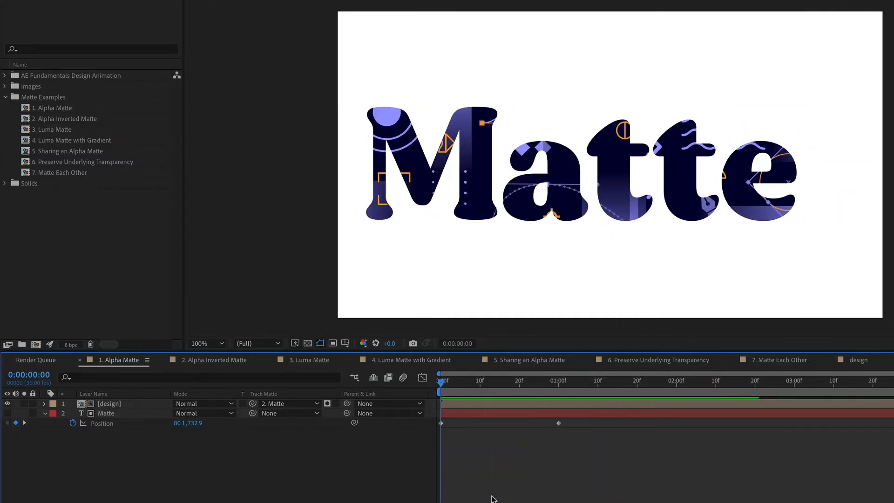
pyautogui.click(109, 404)
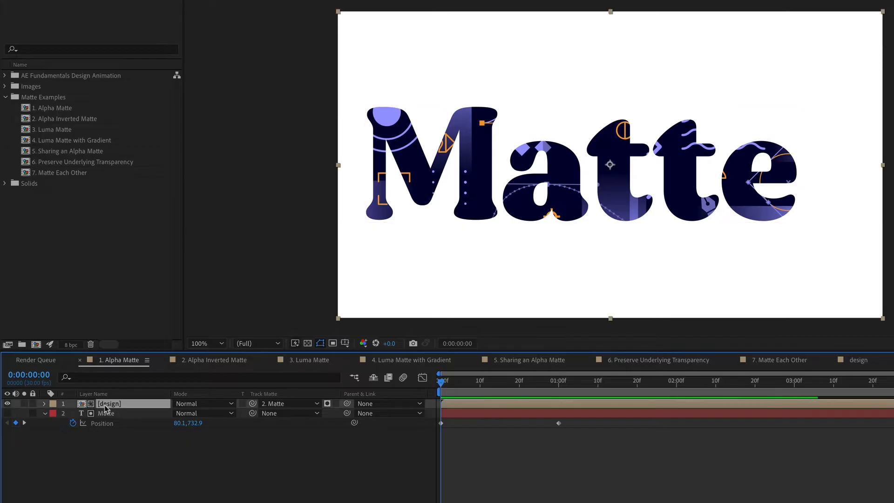
pyautogui.click(43, 403)
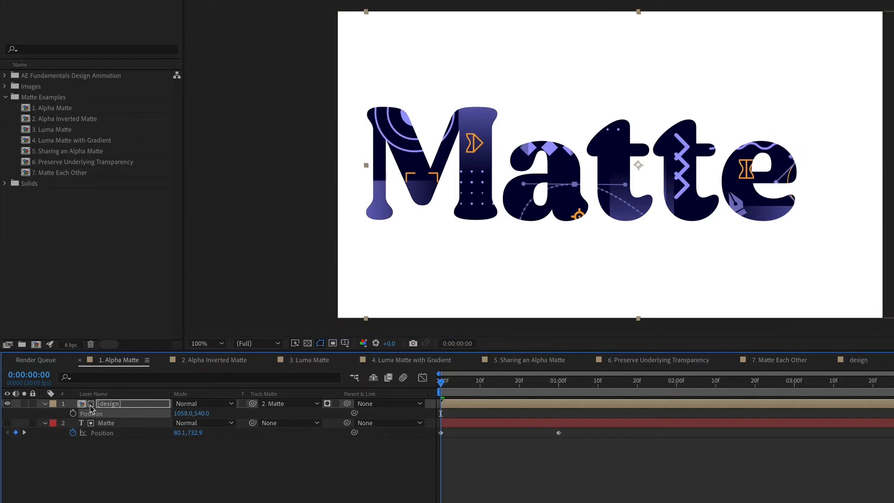
pyautogui.click(554, 381)
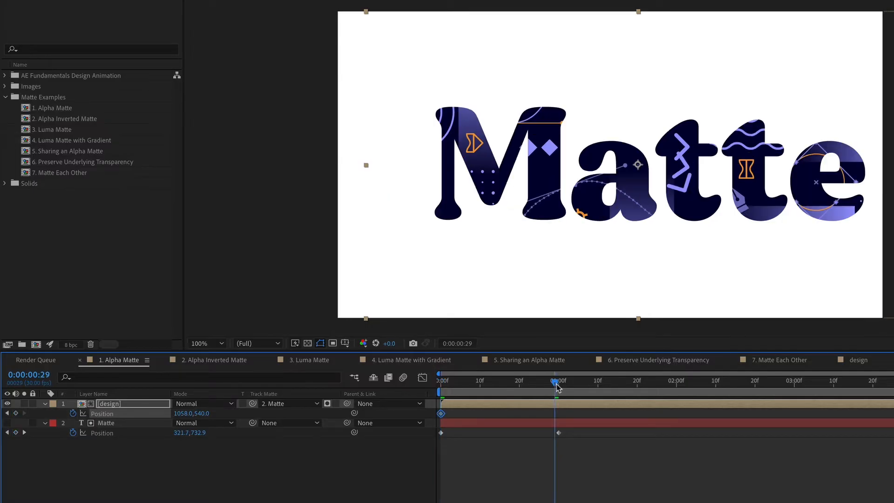
pyautogui.click(559, 381)
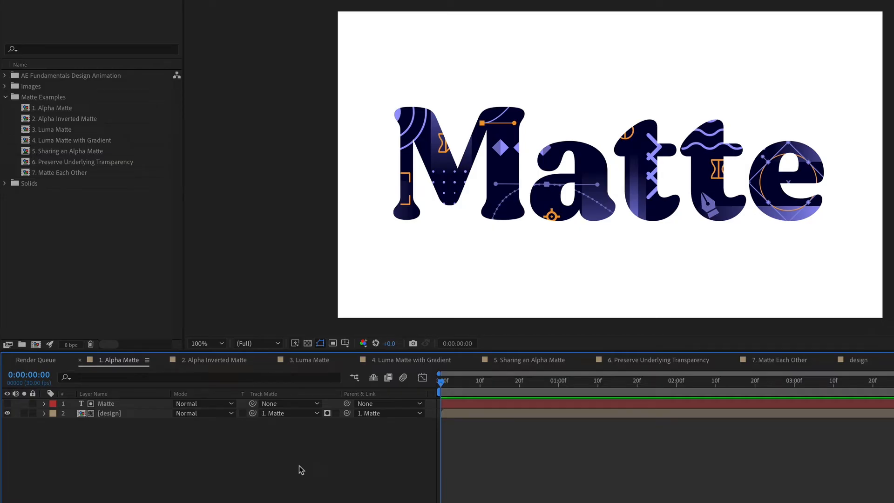
pyautogui.moveTo(327, 414)
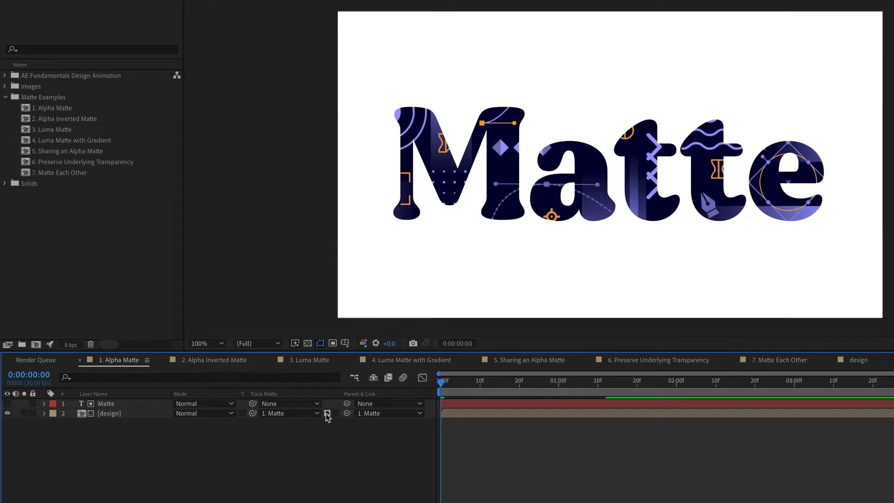
pyautogui.moveTo(326, 413)
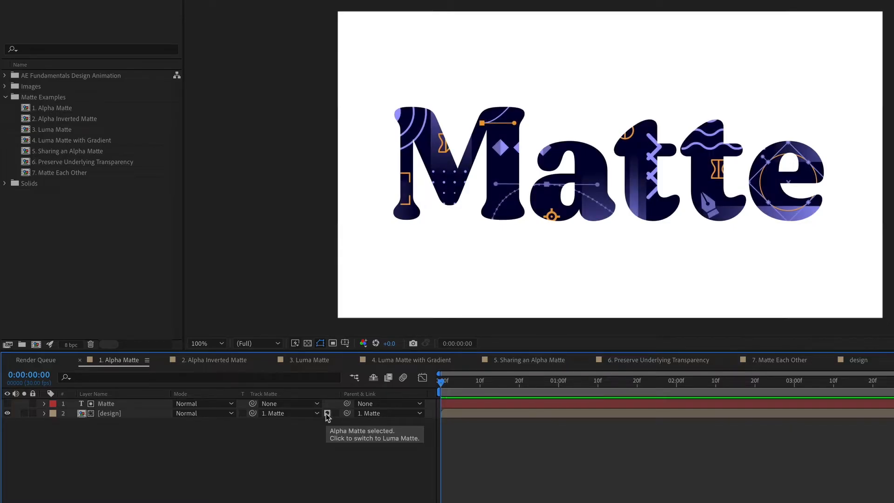
# - Invert the design layer's Track Matte, checking the result against the transparency grid
pyautogui.click(327, 414)
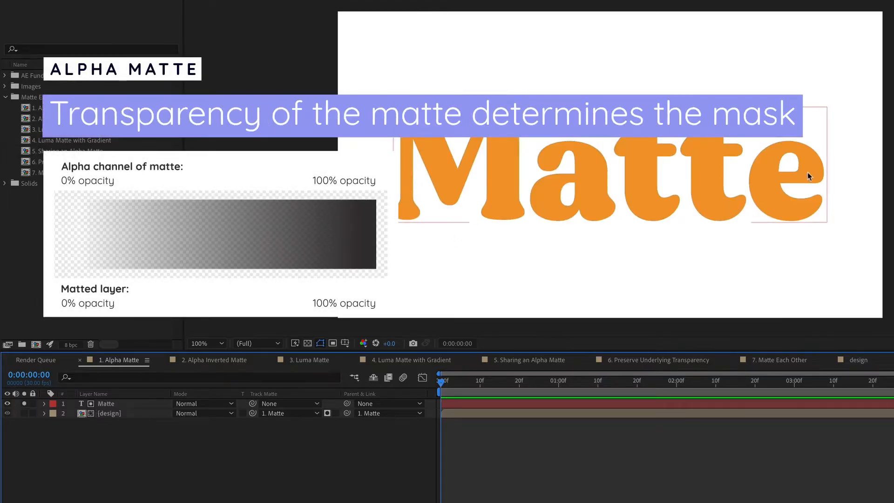
pyautogui.moveTo(472, 152)
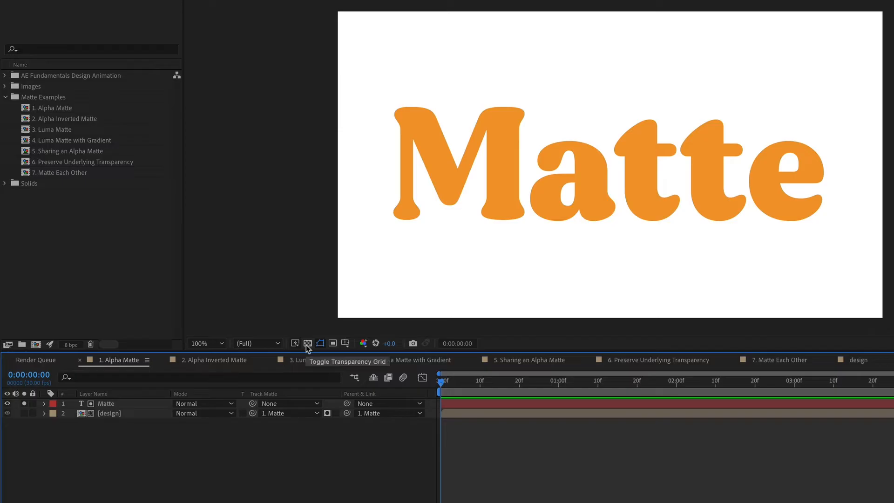
pyautogui.click(307, 342)
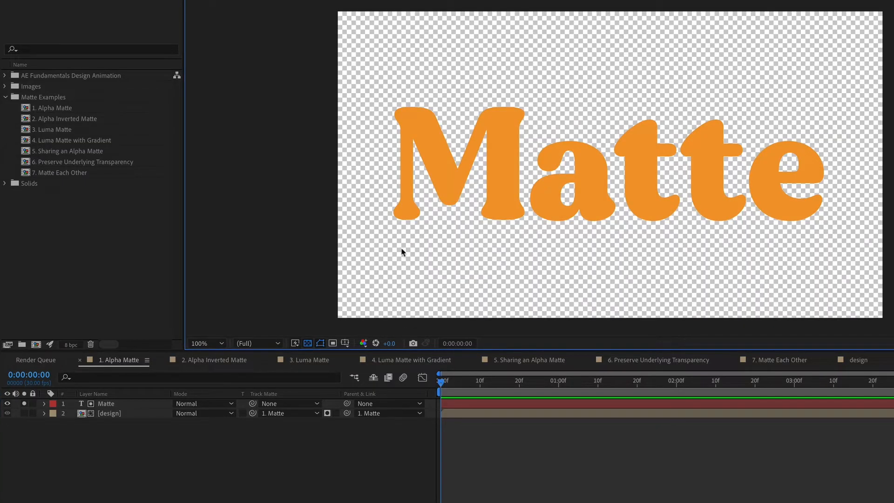
pyautogui.moveTo(397, 189)
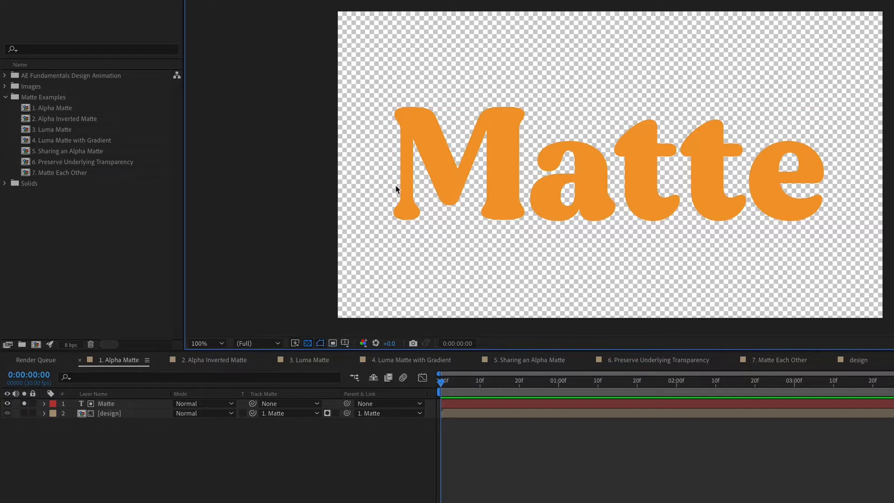
pyautogui.moveTo(262, 372)
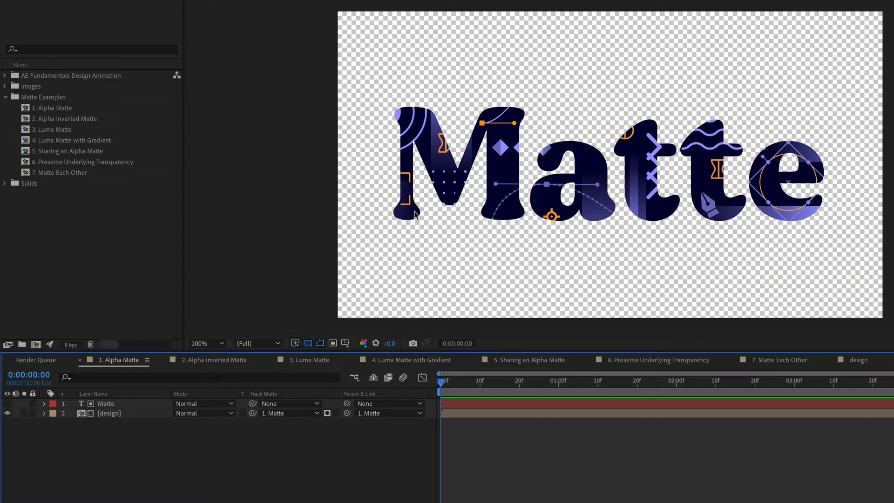
pyautogui.moveTo(415, 222)
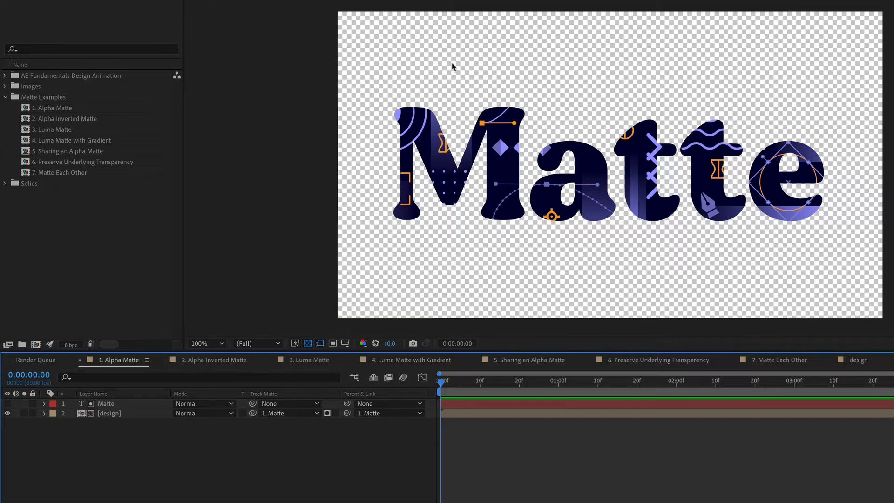
pyautogui.moveTo(480, 95)
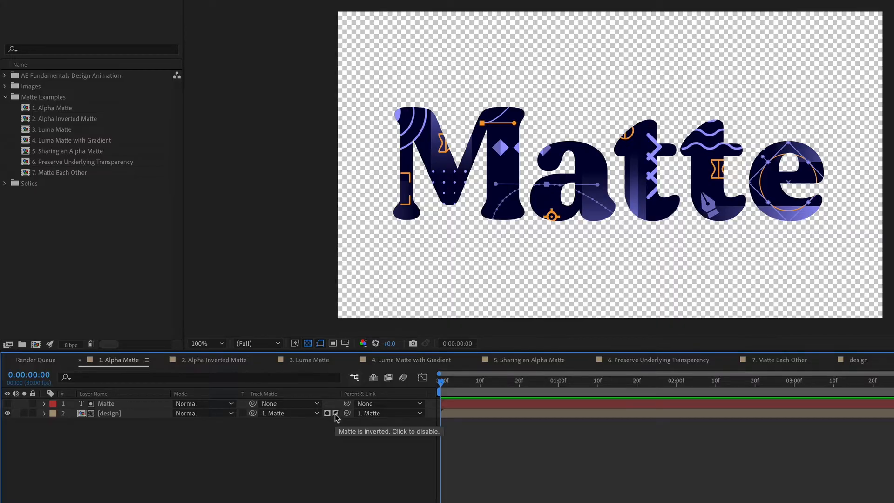
pyautogui.click(336, 413)
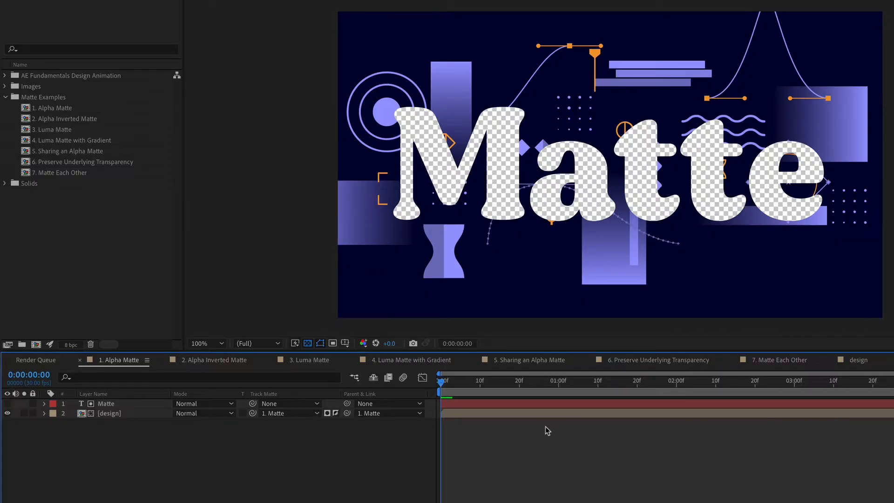
pyautogui.press('cmd+k')
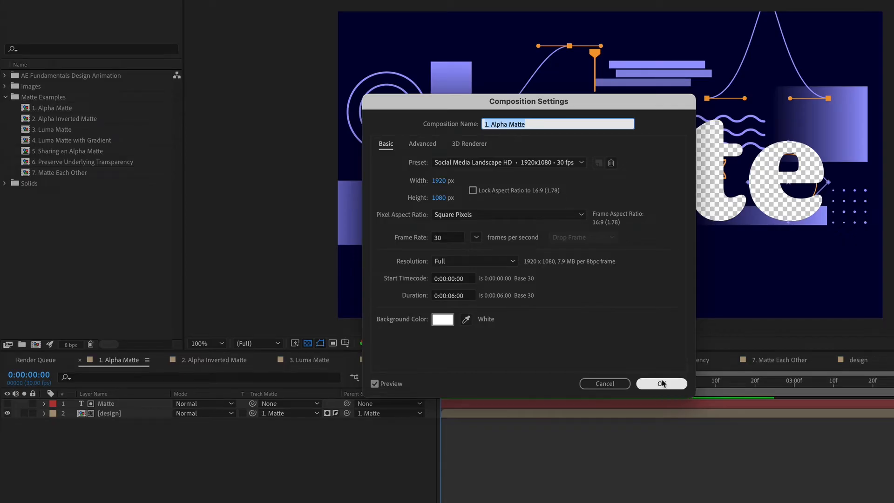
pyautogui.click(661, 383)
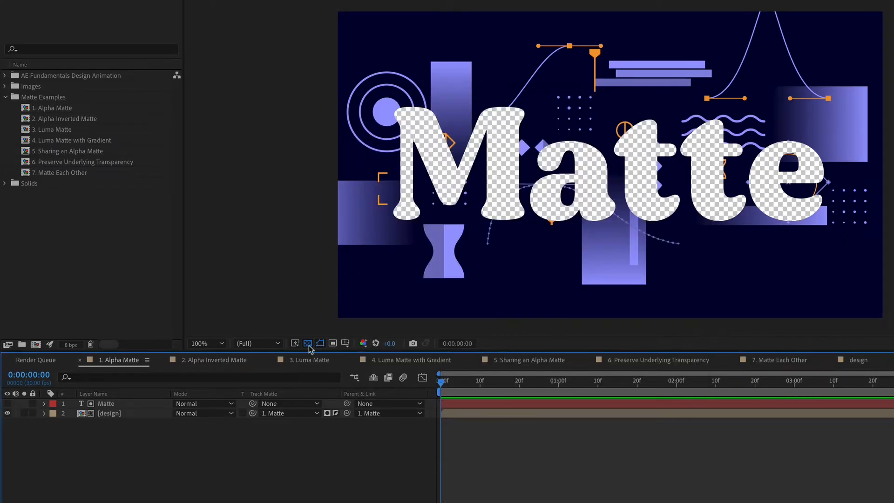
pyautogui.click(308, 343)
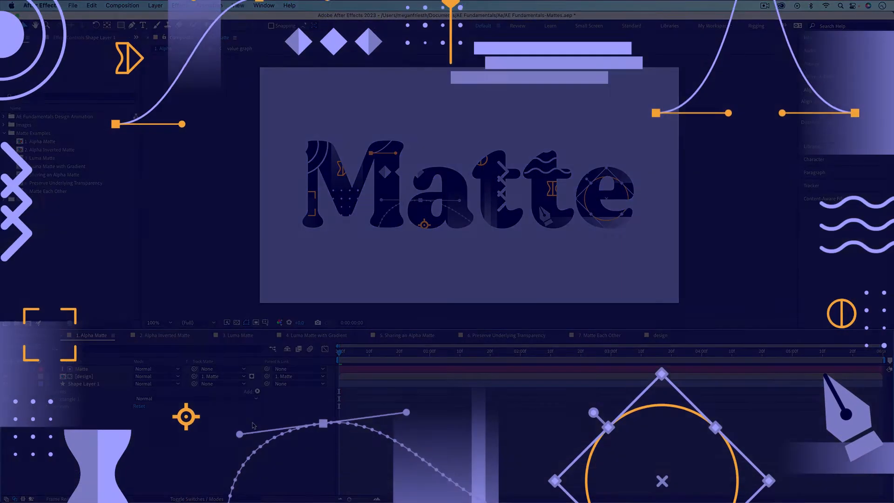
# - Switch to the 3. Luma Matte composition tab
pyautogui.click(234, 335)
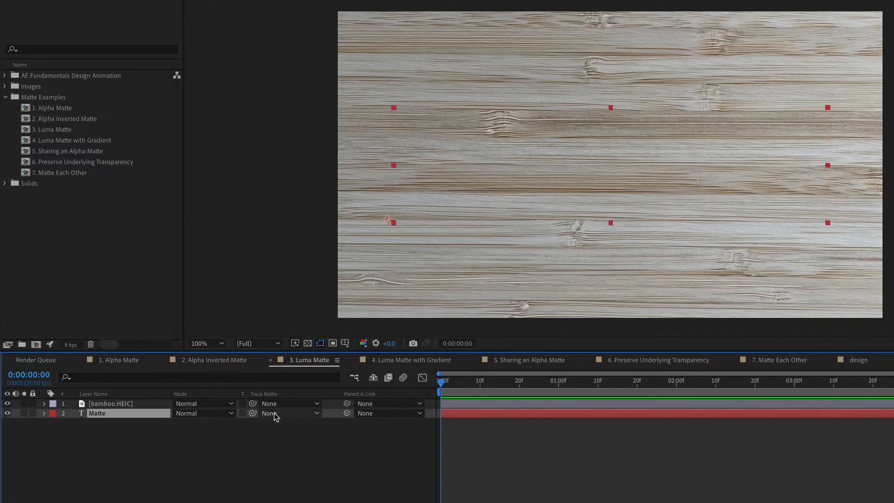
# - Set the Matte layer's Track Matte to 1. bamboo.HEIC and switch it to Luma
pyautogui.click(289, 413)
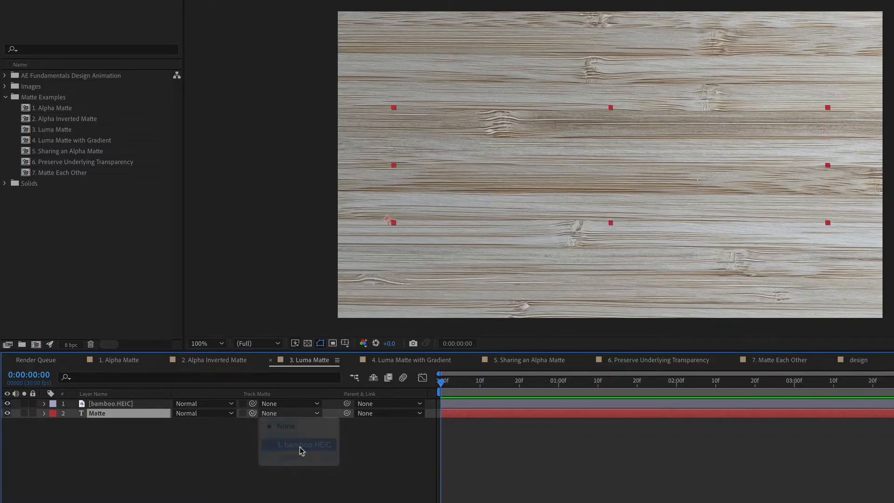
pyautogui.click(304, 444)
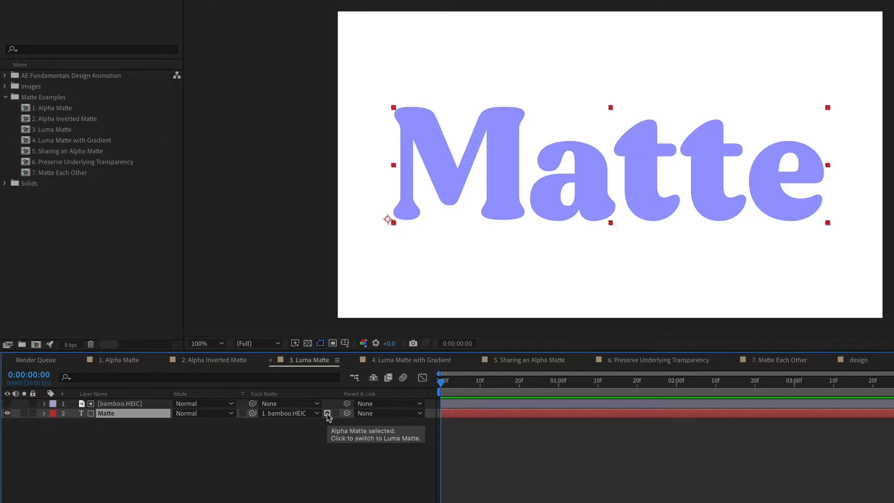
pyautogui.click(328, 413)
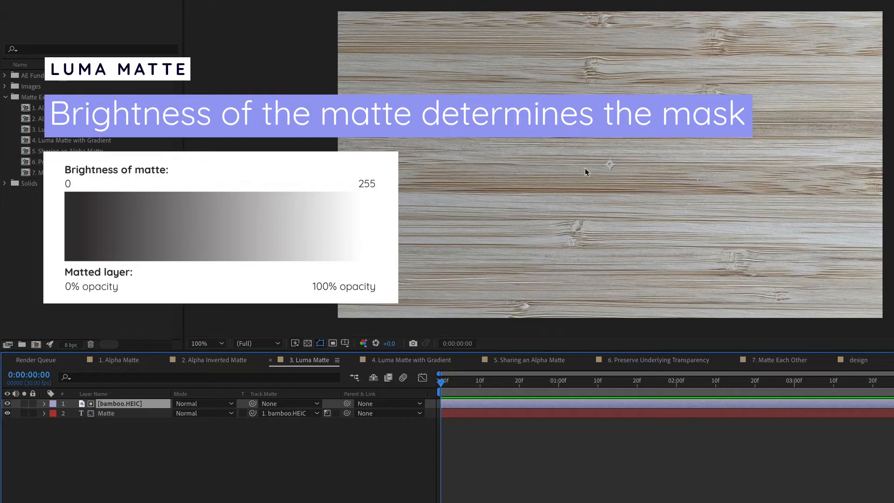
pyautogui.moveTo(581, 193)
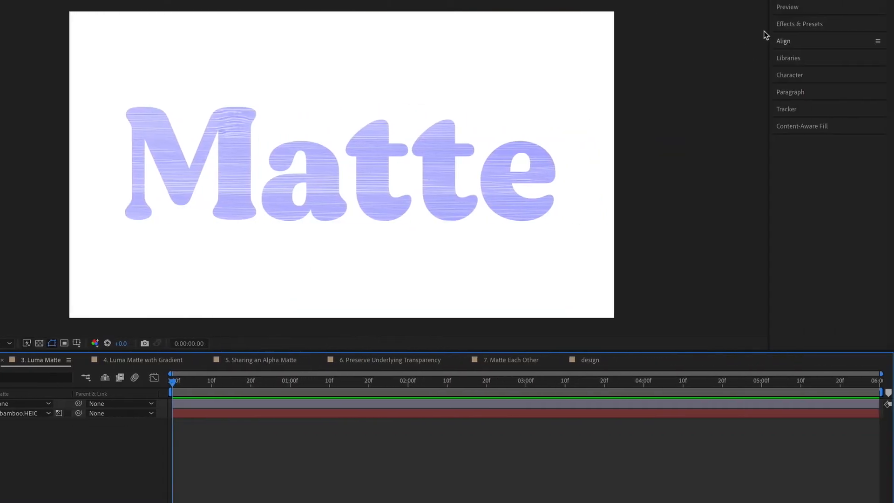
# - Apply a Curves effect to the bamboo photo and check it on the transparency grid
pyautogui.click(799, 23)
pyautogui.write('curve')
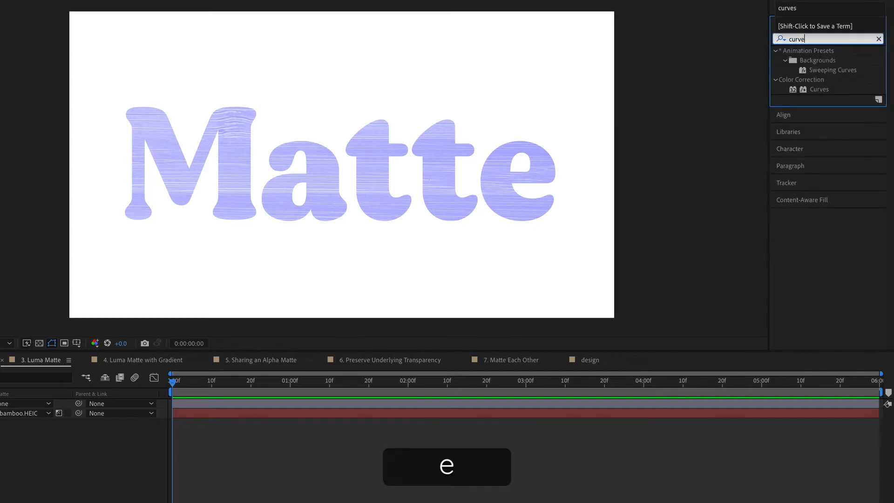
pyautogui.click(818, 89)
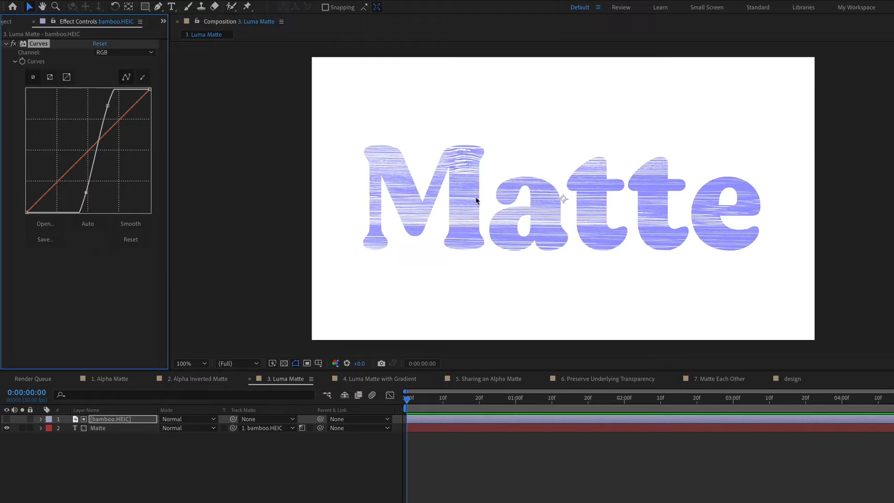
pyautogui.moveTo(622, 279)
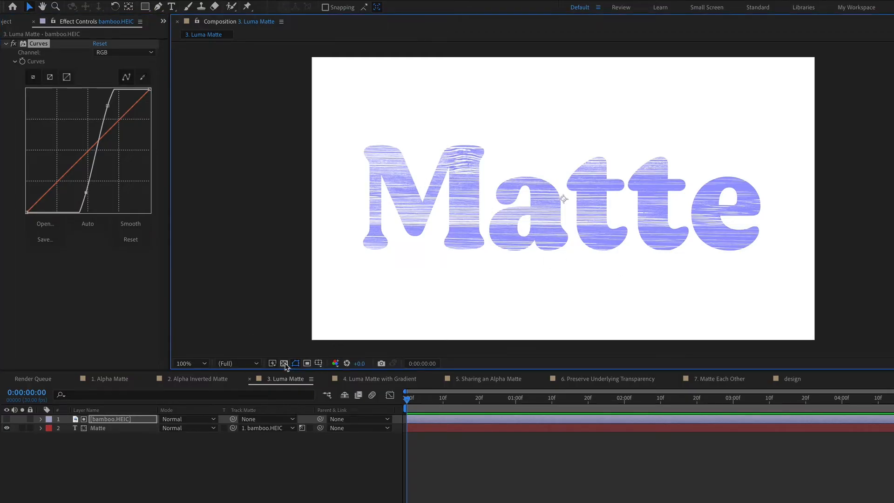
pyautogui.click(284, 363)
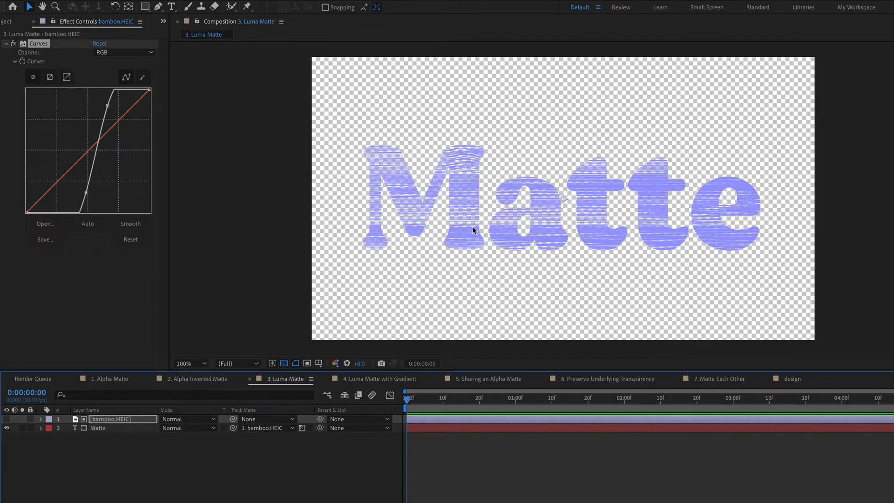
pyautogui.click(283, 363)
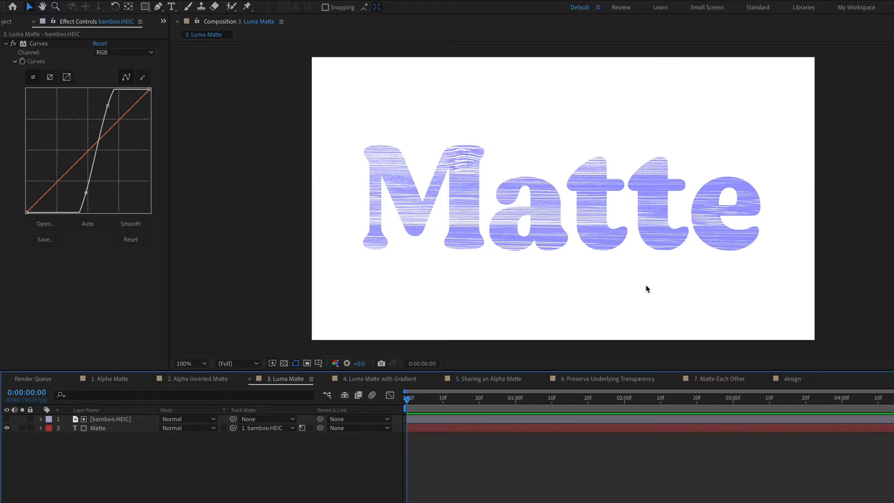
pyautogui.moveTo(462, 335)
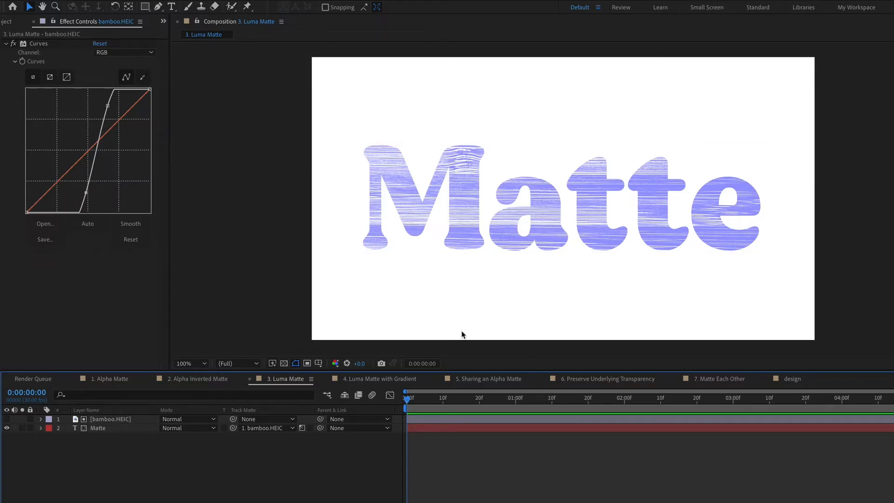
# - Invert the bamboo matte on the Matte text, then open Luma Matte with Gradient
pyautogui.click(311, 443)
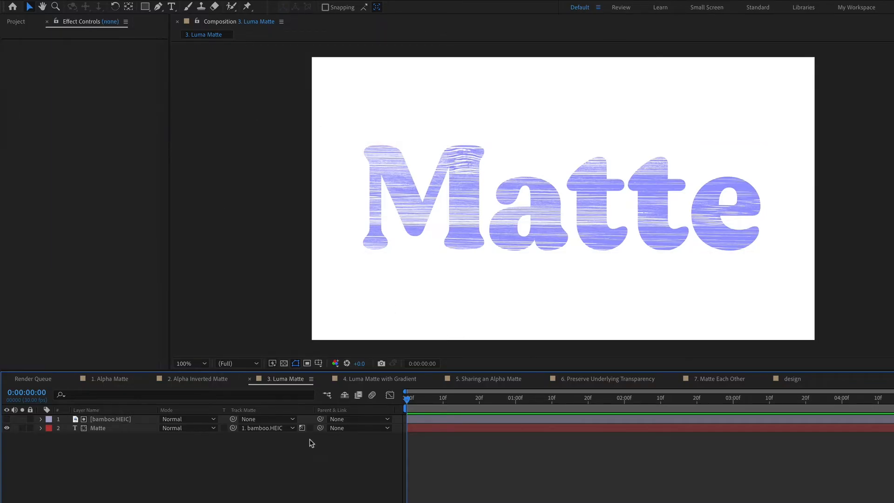
pyautogui.click(302, 429)
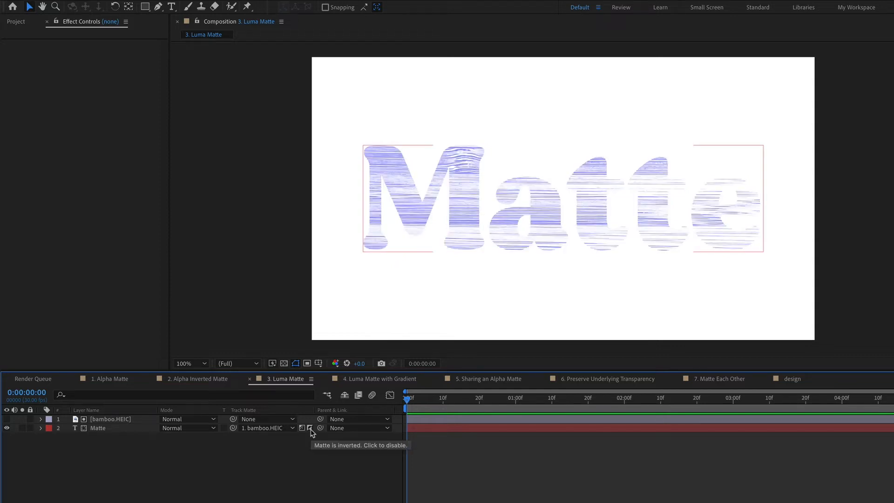
pyautogui.click(376, 378)
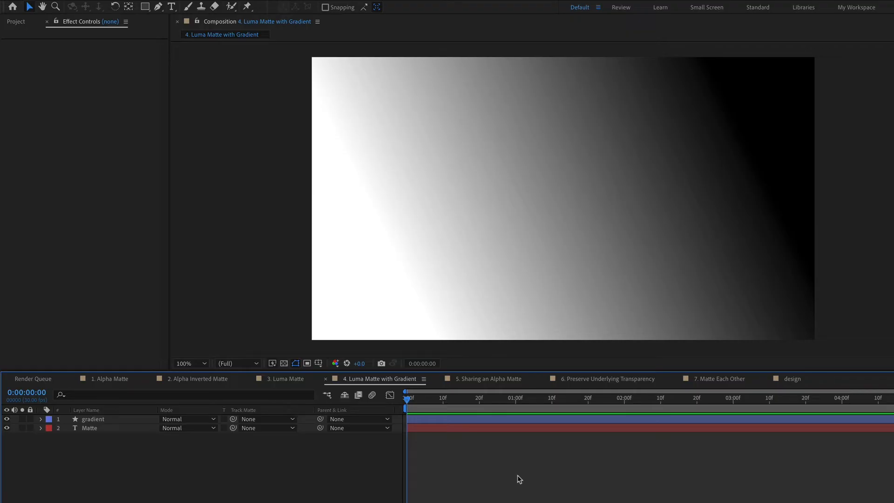
# - Give the Matte layer 1. gradient as its Track Matte, switched to Luma Matte
pyautogui.click(93, 419)
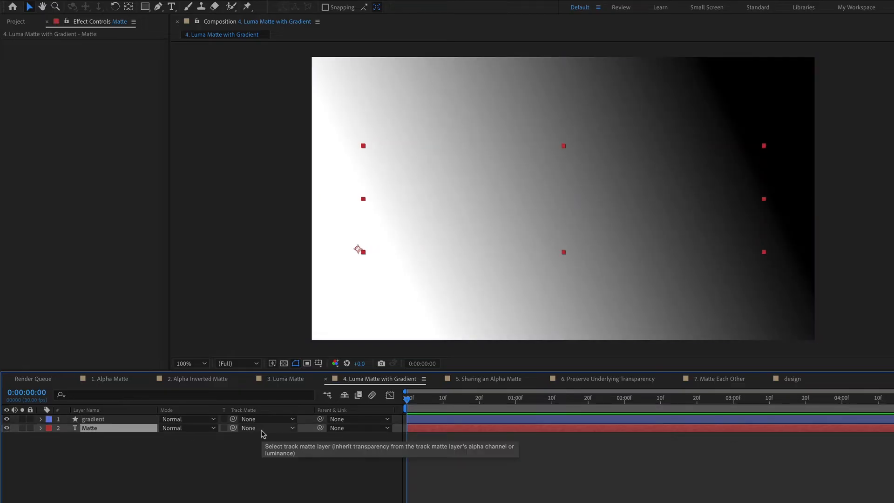
pyautogui.click(268, 428)
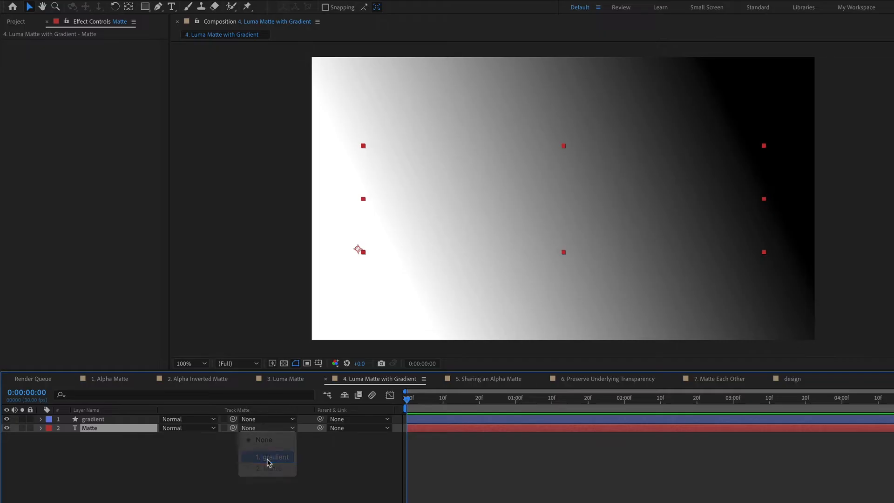
pyautogui.click(273, 457)
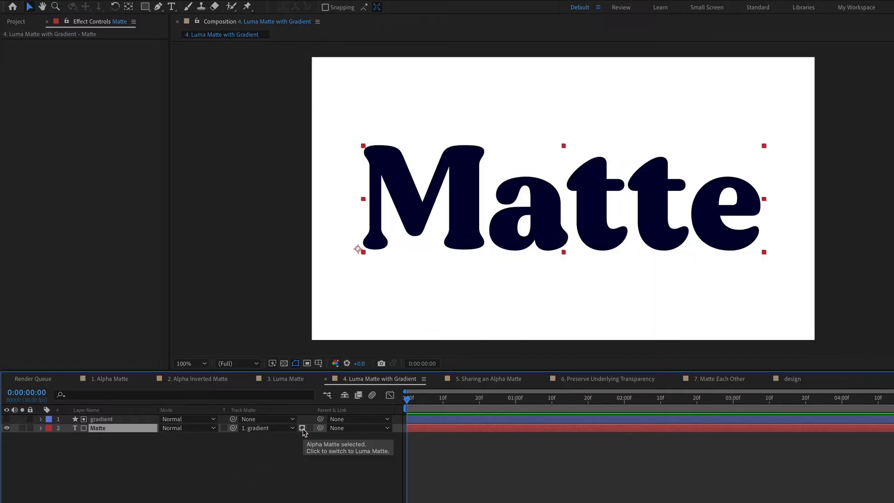
pyautogui.click(302, 428)
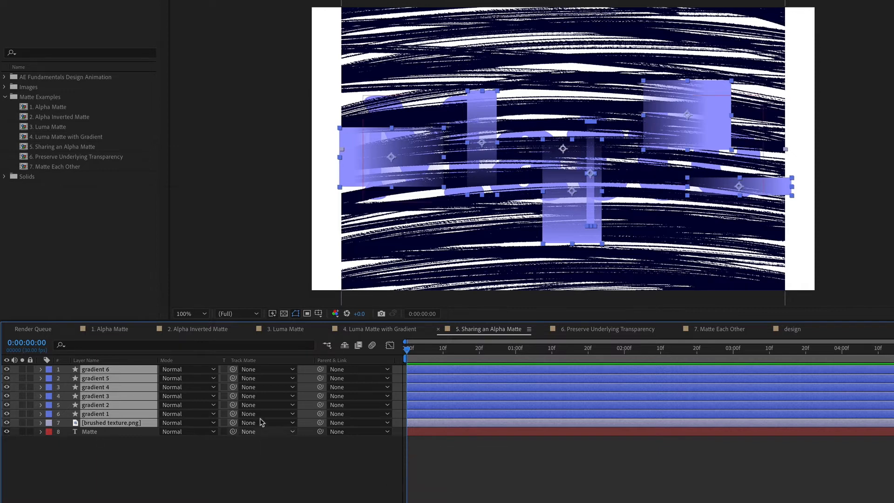
pyautogui.moveTo(232, 432)
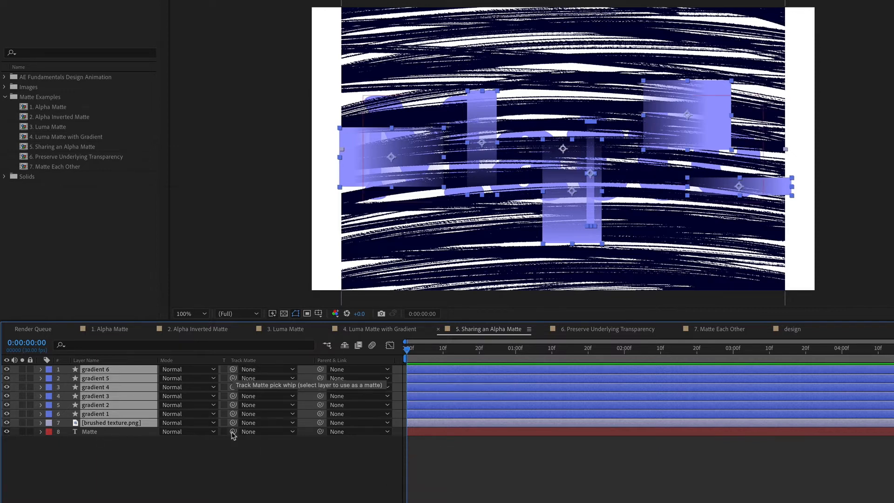
# - Set the Matte text as track matte for gradients 1–6 and the brushed texture, then deselect
pyautogui.moveTo(233, 423); pyautogui.dragTo(120, 432)
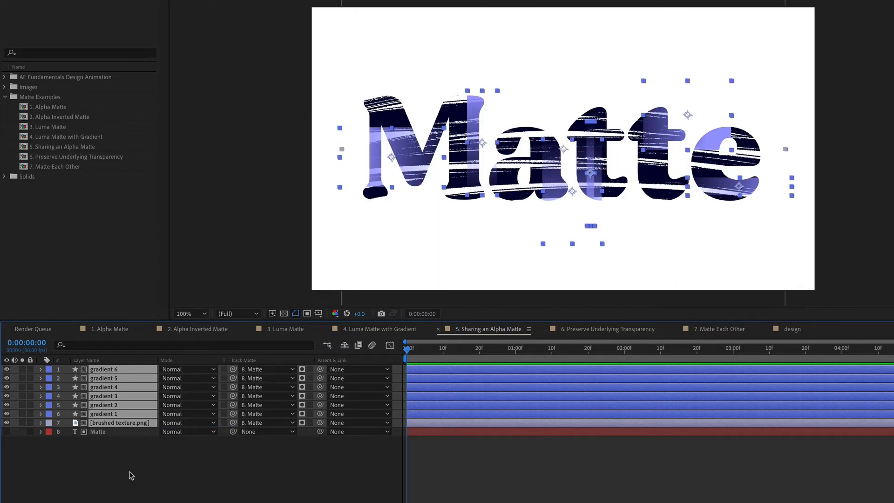
pyautogui.click(302, 442)
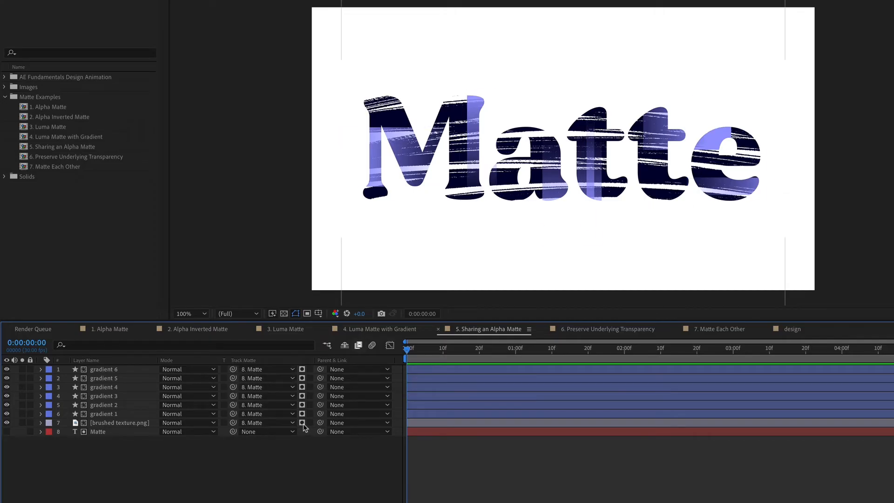
pyautogui.click(96, 432)
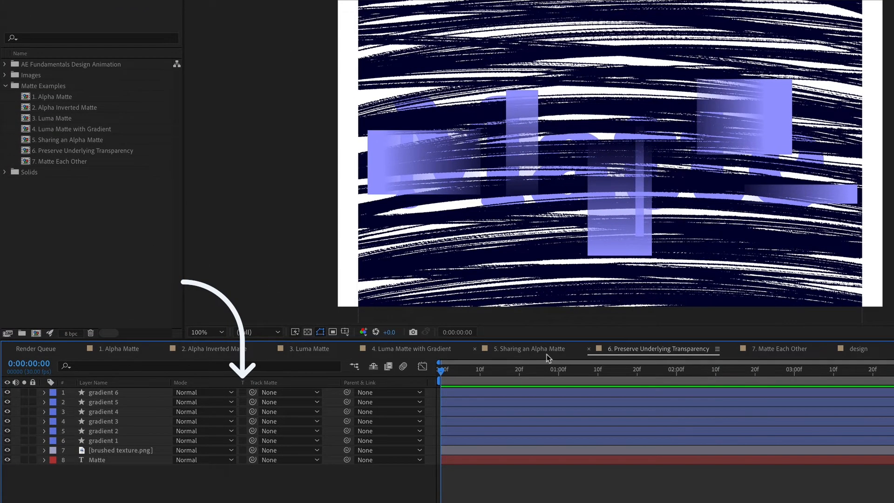
# - Compare with Sharing an Alpha Matte, toggle gradient visibility, and show the transparency grid
pyautogui.click(525, 348)
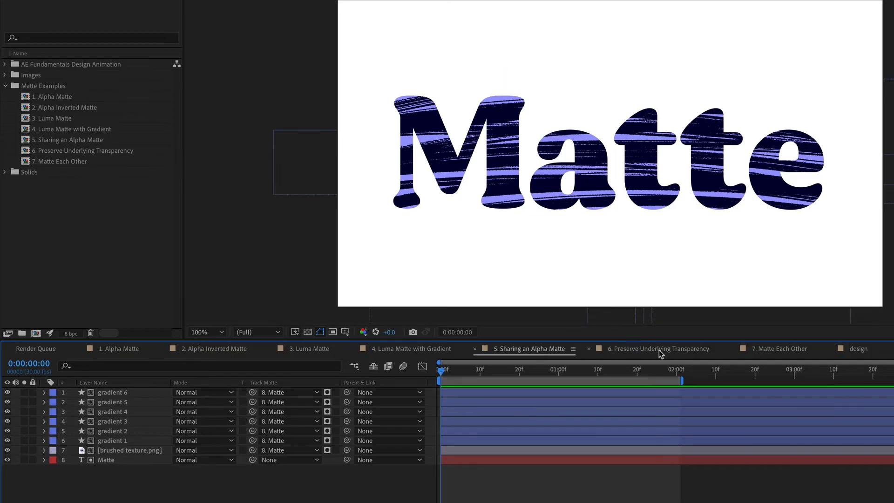
pyautogui.click(654, 349)
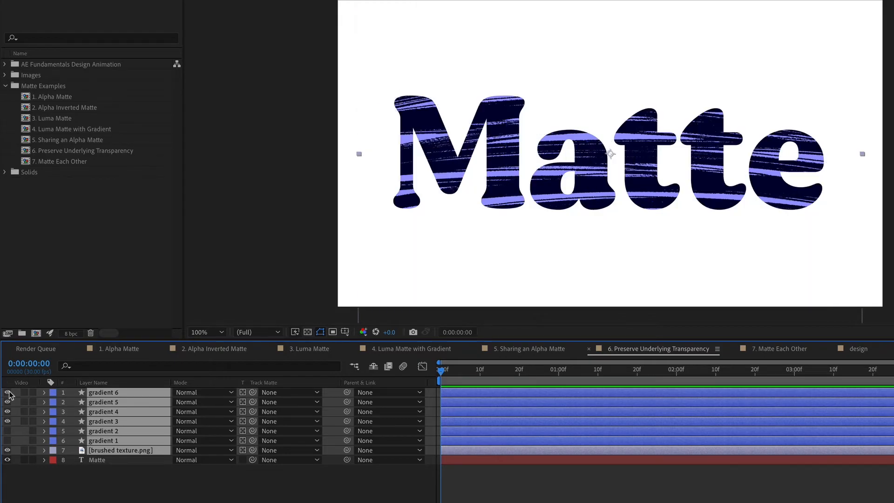
pyautogui.click(7, 392)
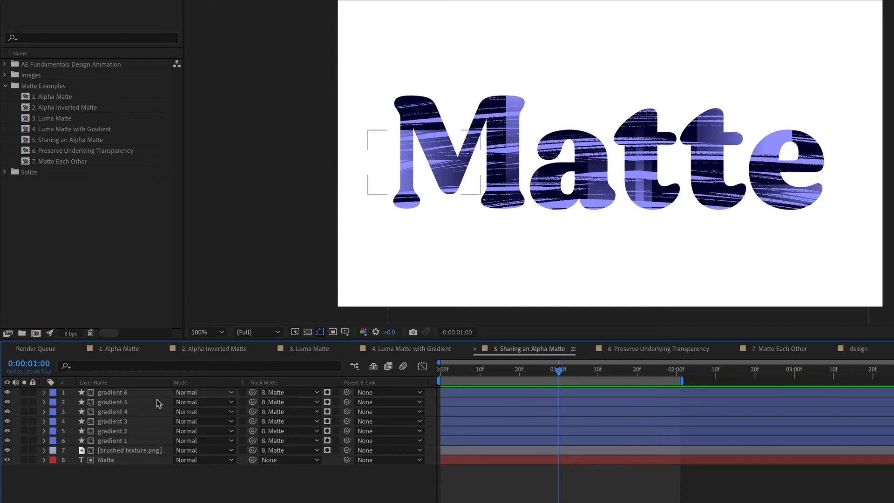
pyautogui.click(655, 349)
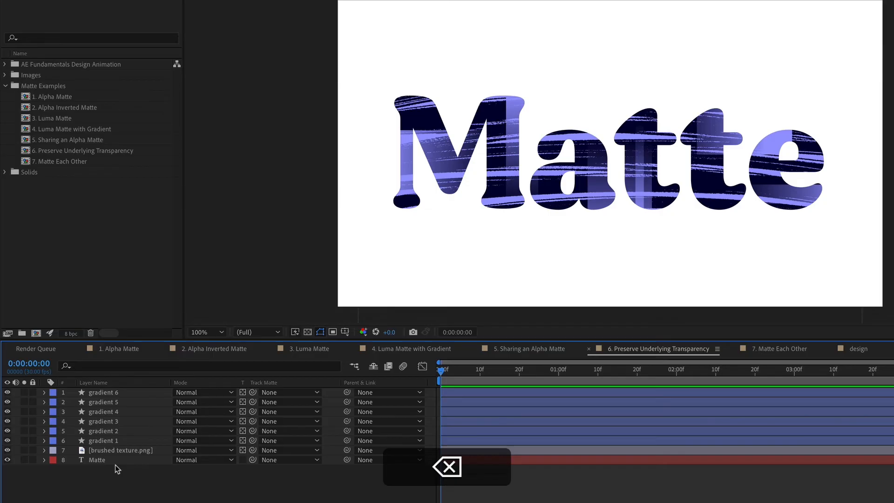
pyautogui.click(96, 460)
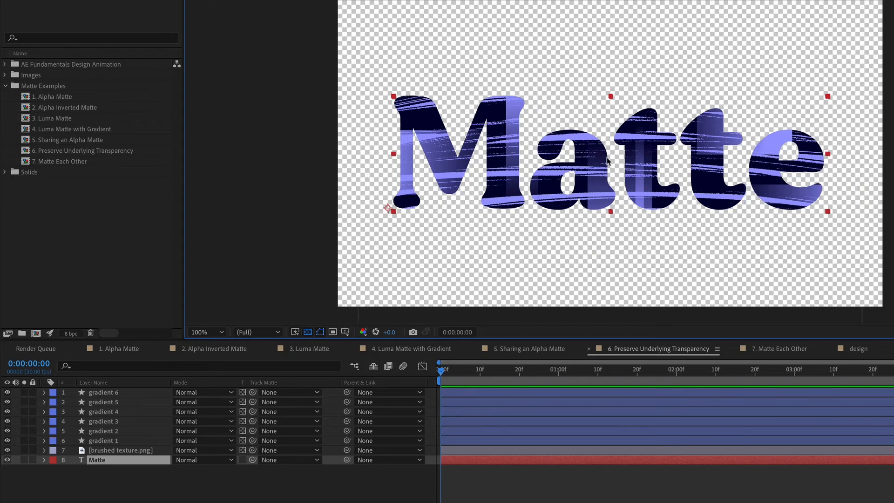
pyautogui.click(97, 460)
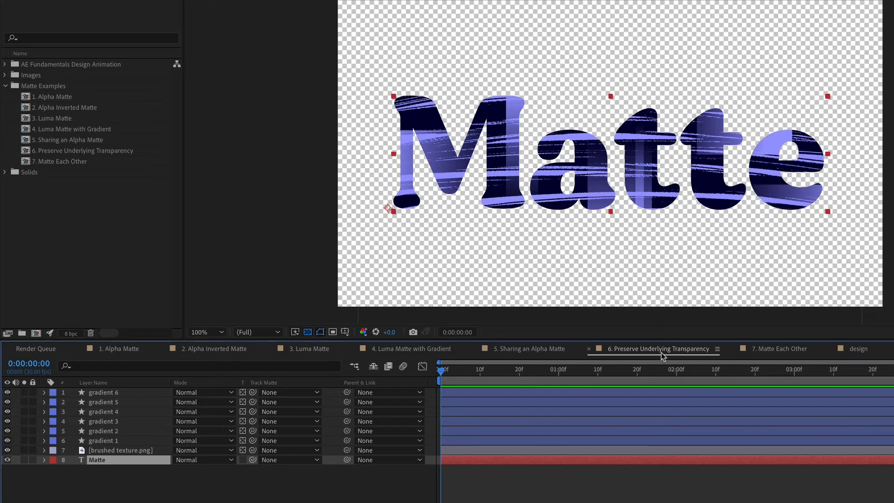
# - Set the shape fill to lavender #8D8EE3 and draw a rectangle over the top of the lettering
pyautogui.click(525, 348)
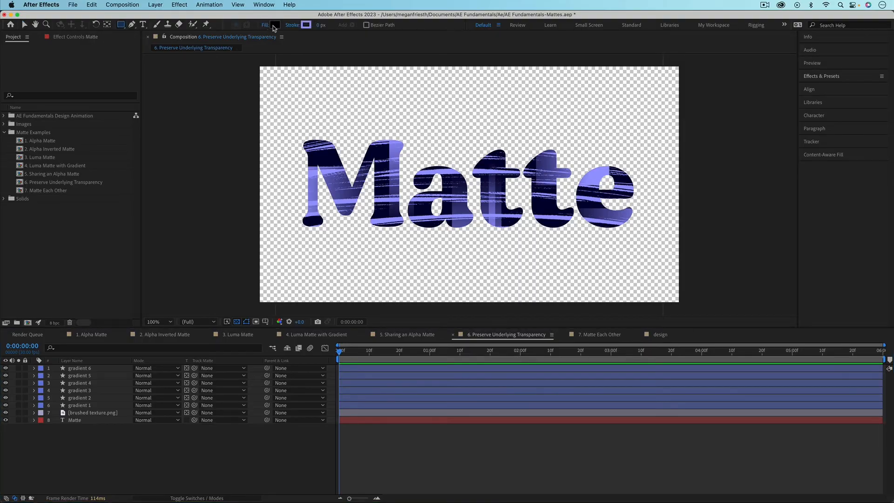
pyautogui.click(274, 25)
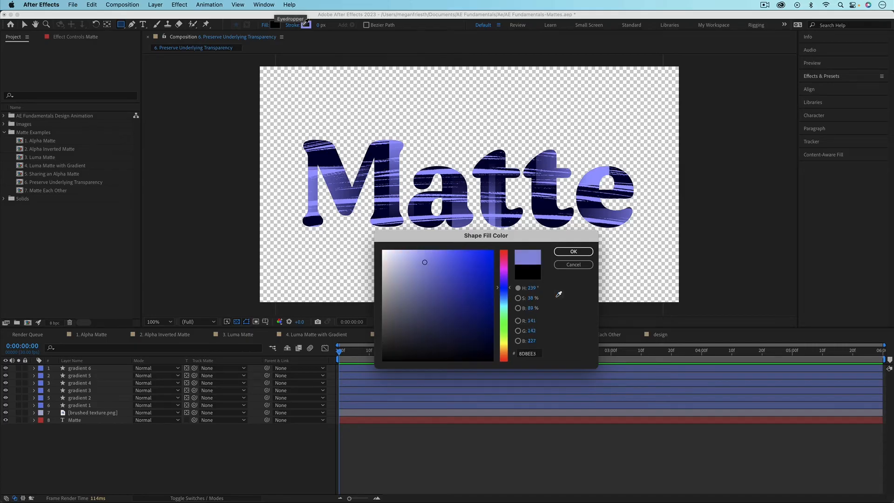
pyautogui.click(573, 251)
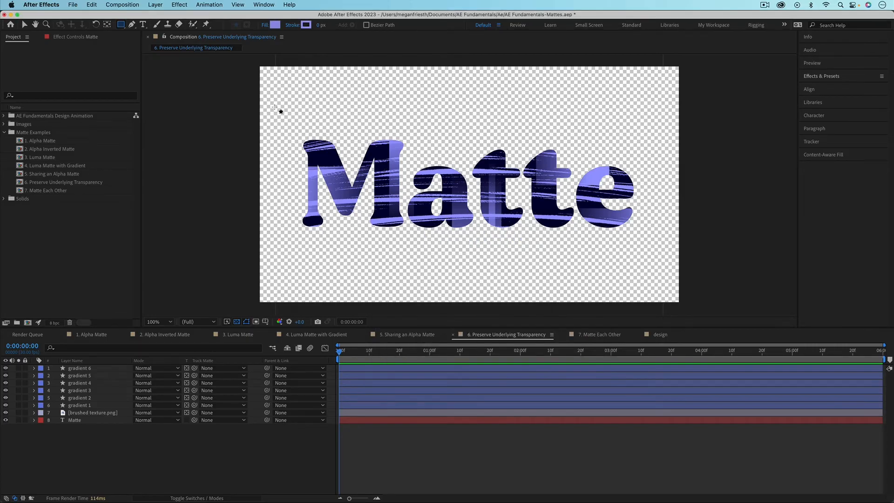
pyautogui.moveTo(276, 103); pyautogui.dragTo(579, 183)
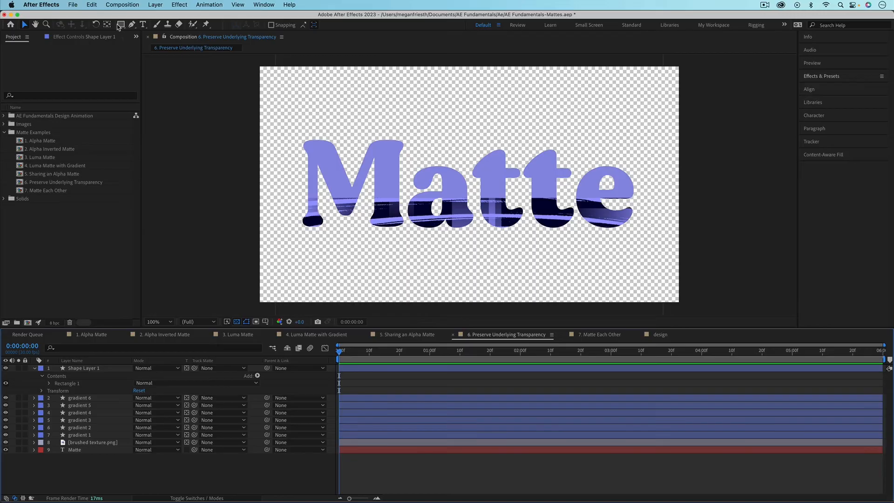
# - Draw a second lavender rectangle near the bottom of the Matte text
pyautogui.click(120, 23)
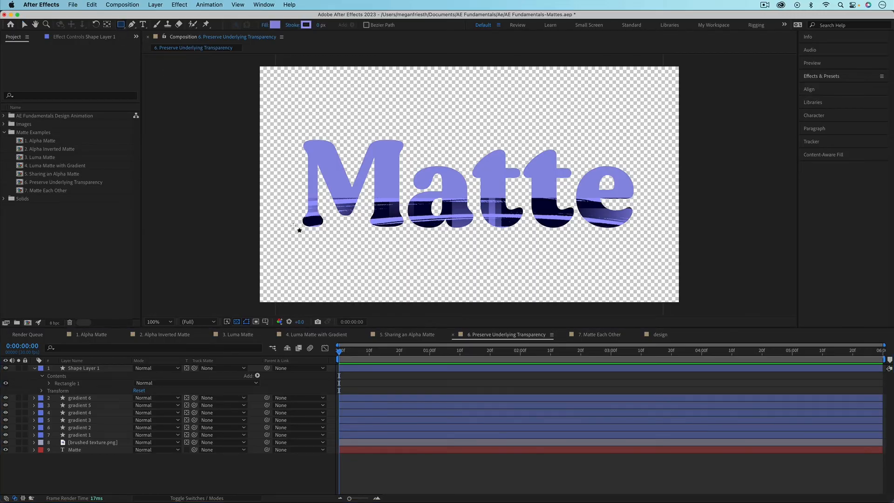
pyautogui.moveTo(292, 231); pyautogui.dragTo(628, 239)
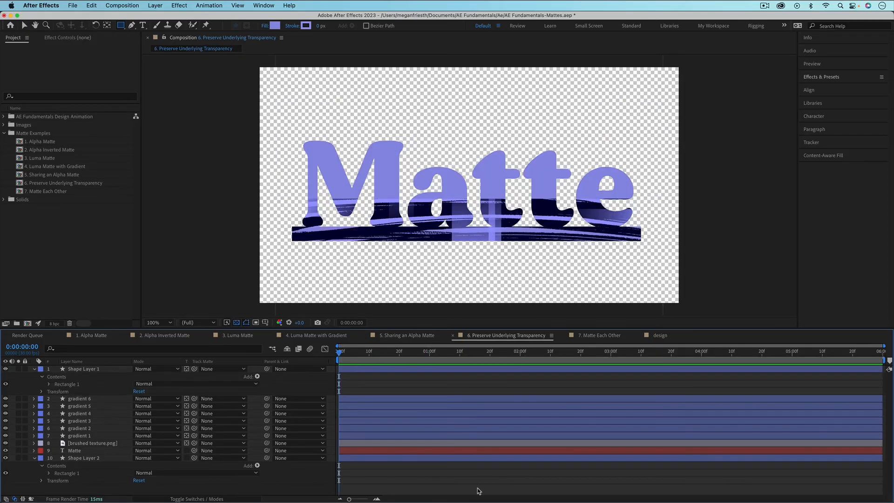
pyautogui.click(599, 334)
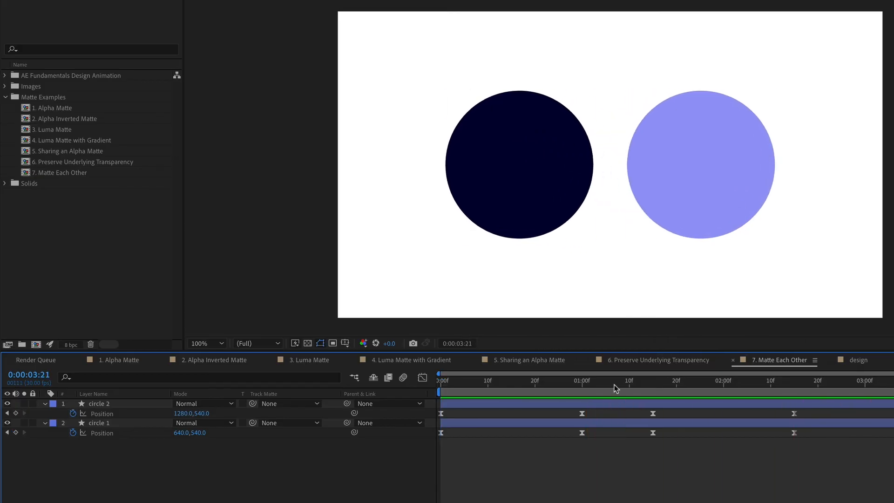
# - Move the playhead to 1:07 where the circles overlap and re-enable circle 2's visibility
pyautogui.click(616, 381)
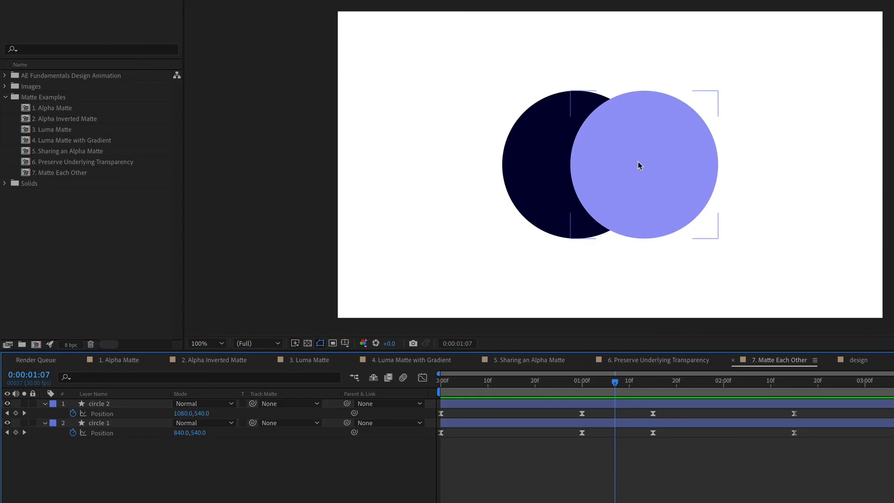
pyautogui.moveTo(253, 426)
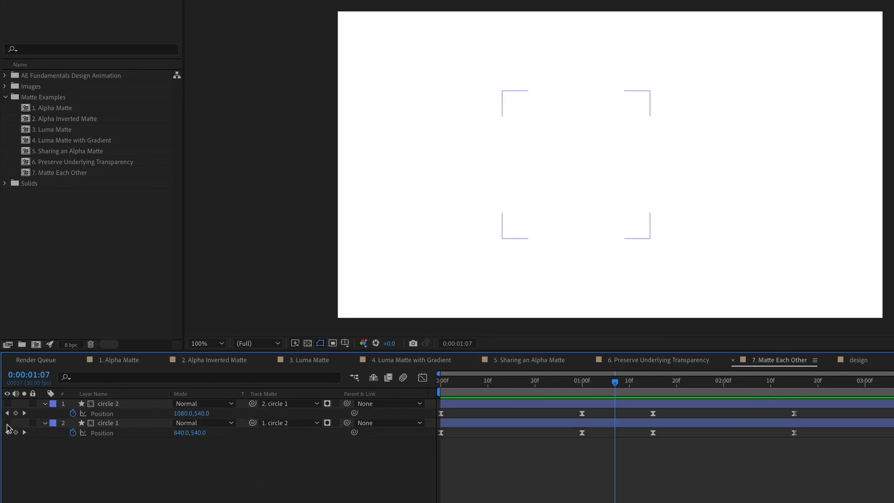
pyautogui.click(7, 424)
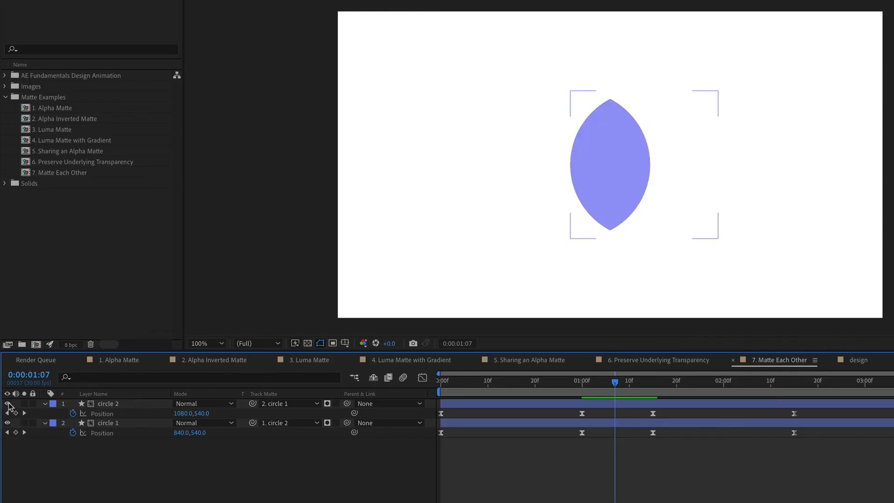